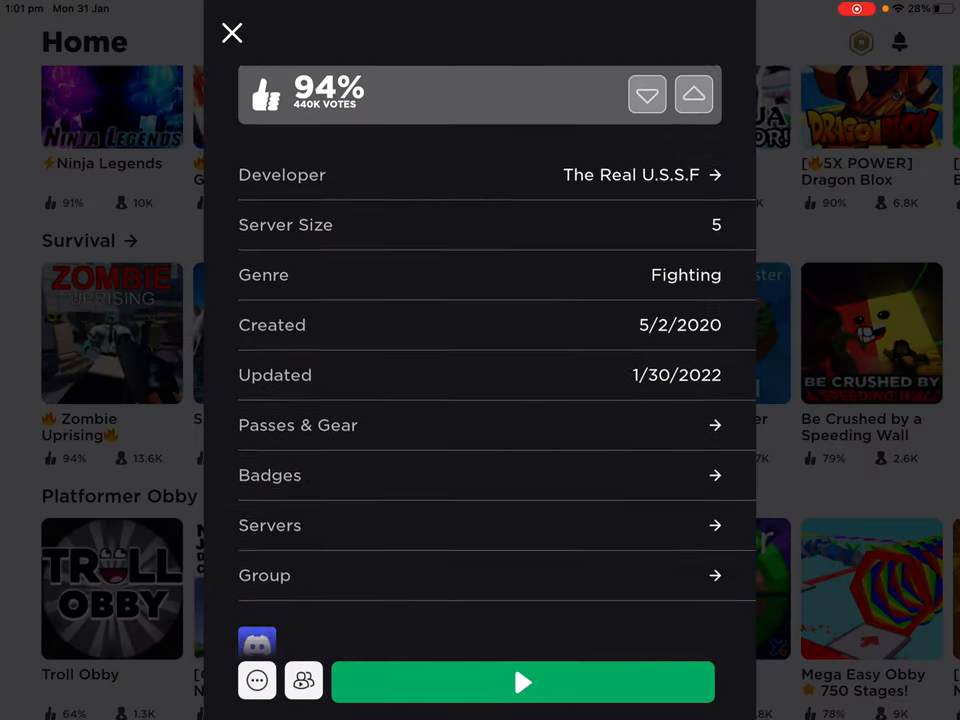
# Step: Open The Real U.S.S.F developer group page from Zombie Uprising's details
pyautogui.click(632, 174)
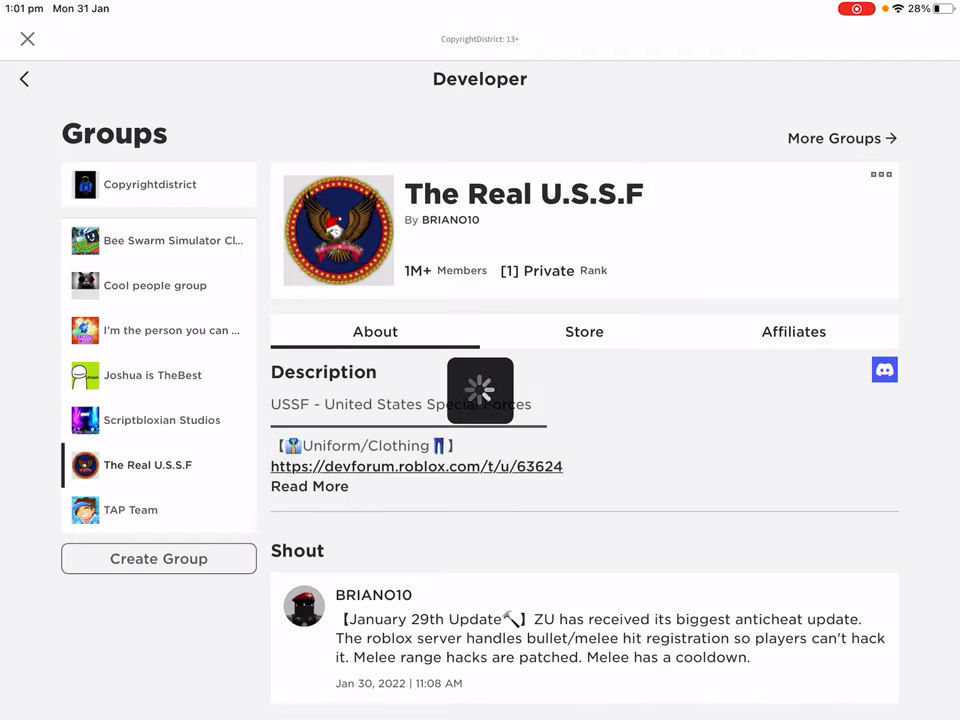
# Step: Expand the group's full description, read through it, and follow the Rules & Promotions forum link
pyautogui.click(416, 466)
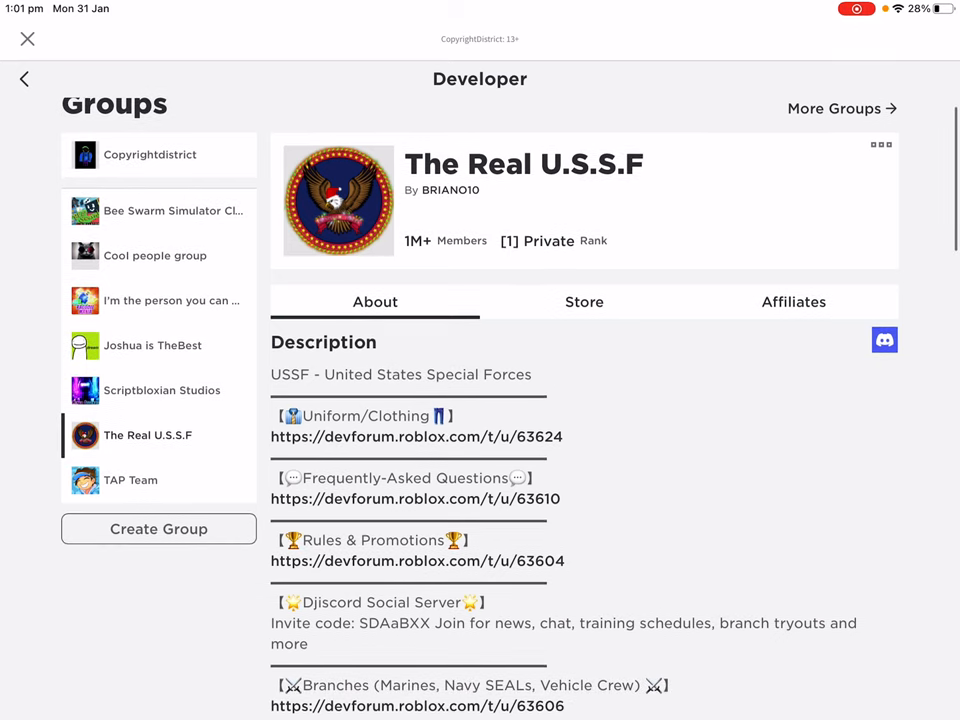
pyautogui.scroll(-3)
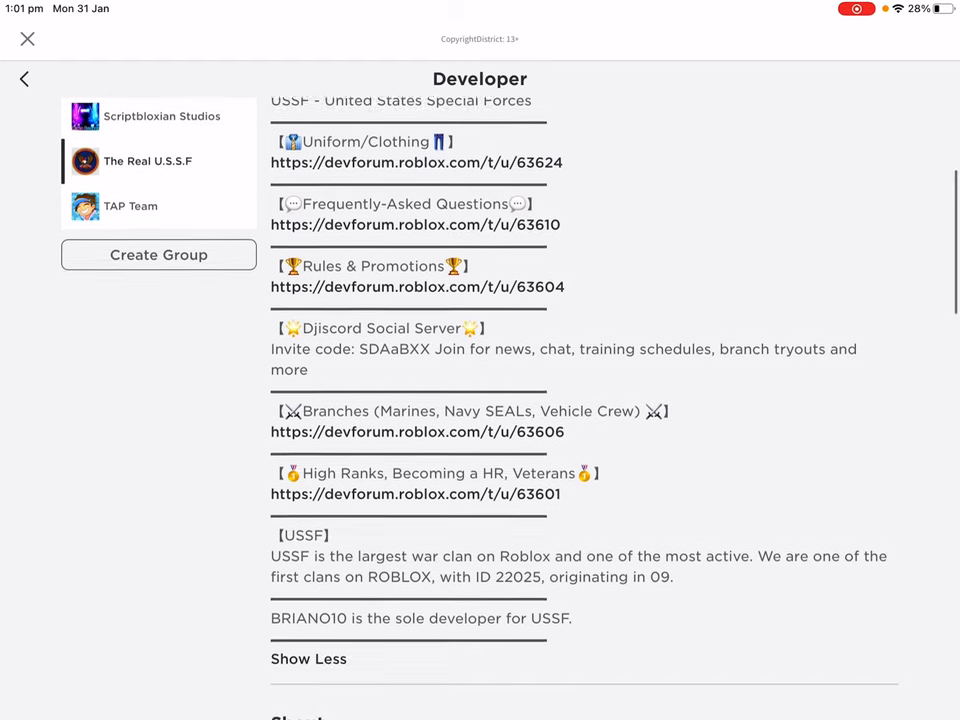
pyautogui.scroll(3)
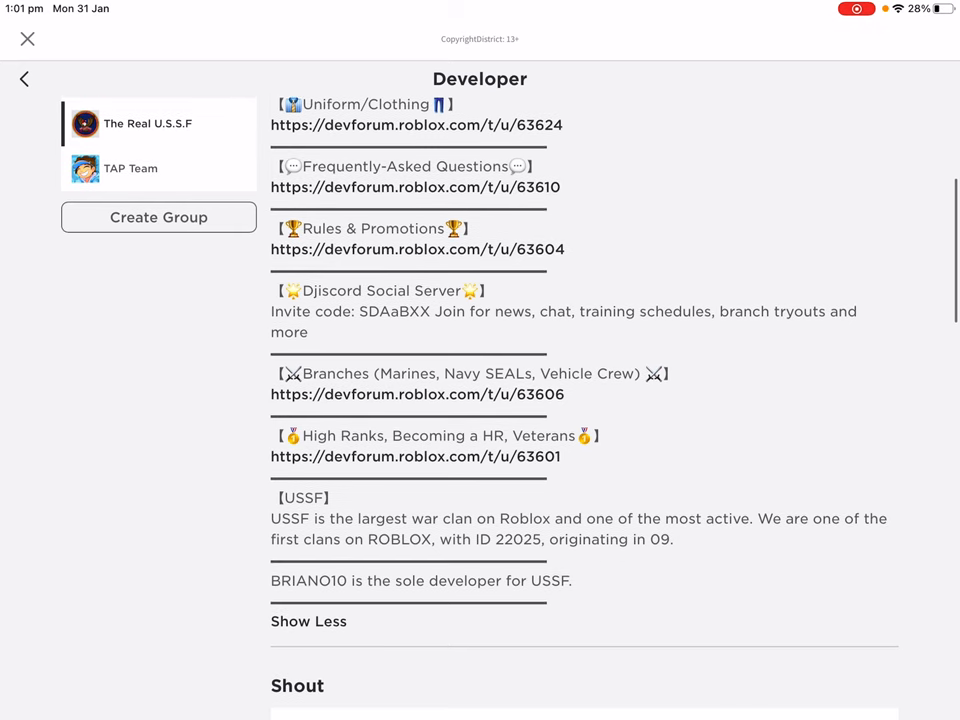
pyautogui.scroll(-3)
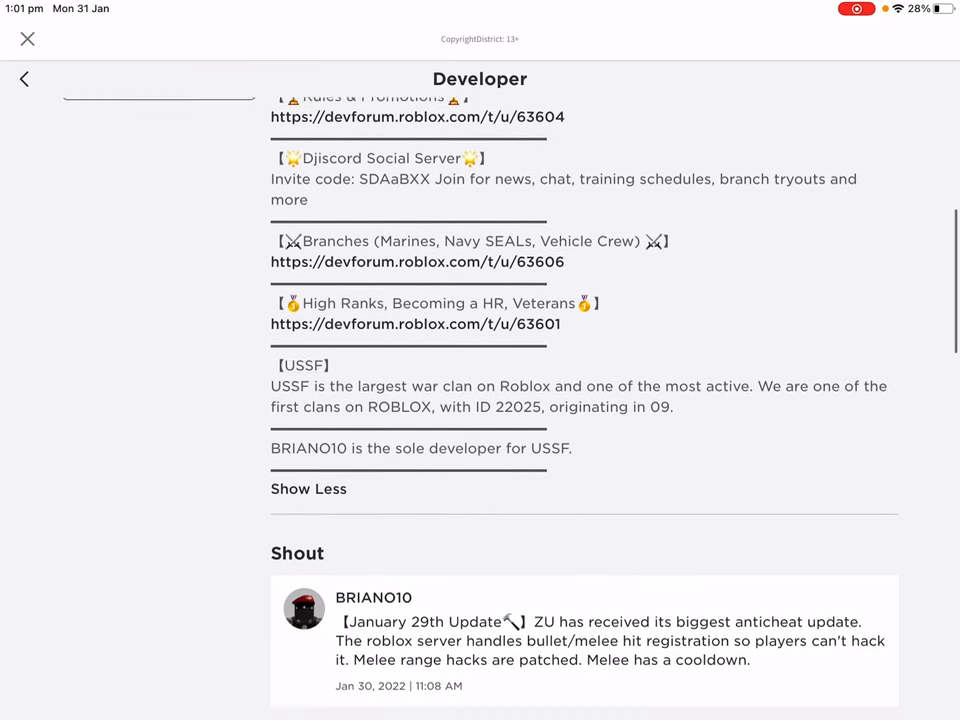
pyautogui.scroll(3)
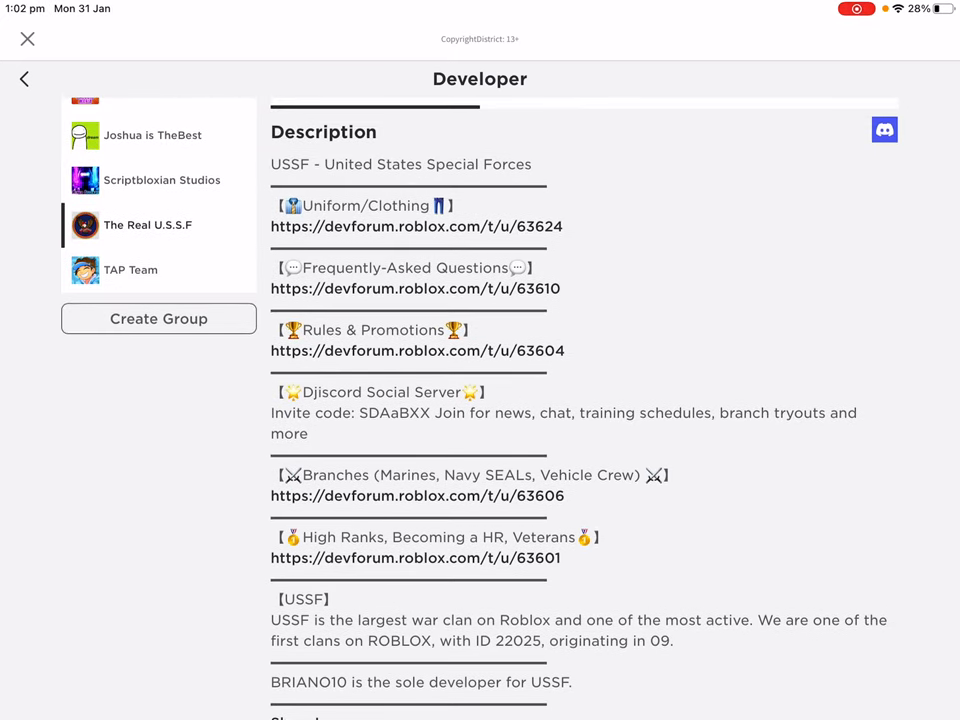
pyautogui.scroll(-3)
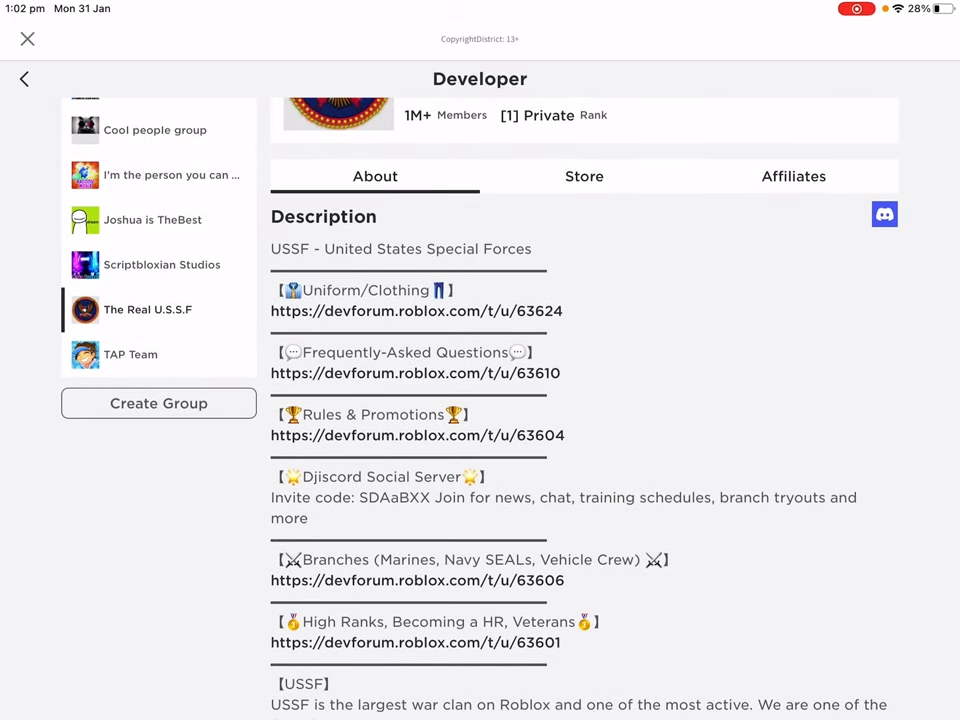
pyautogui.click(416, 436)
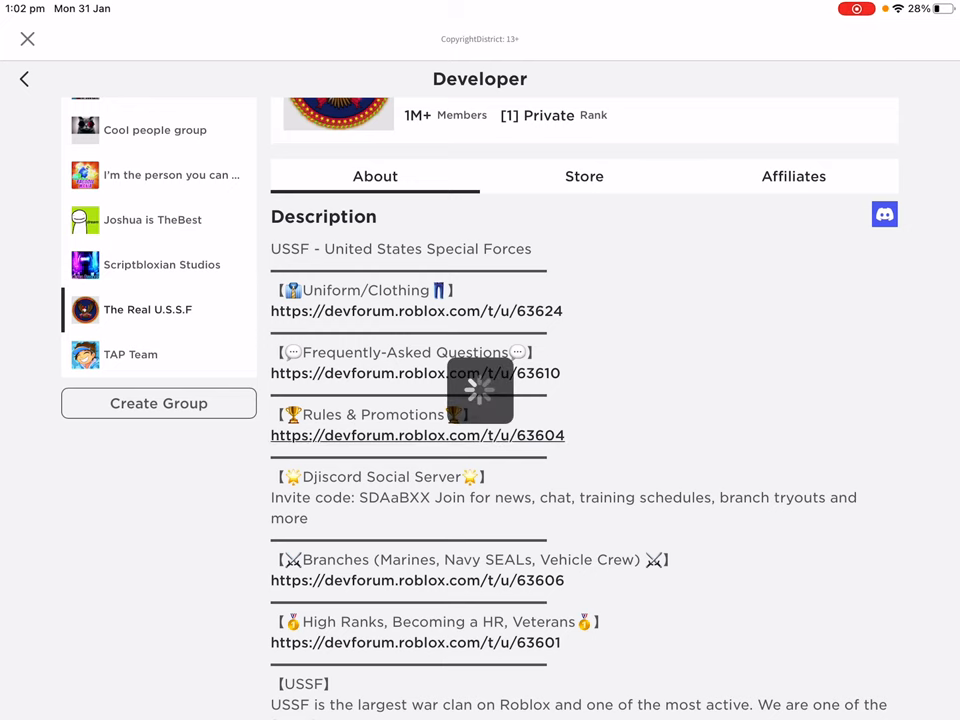
# Step: Read through the first part of the USSF Rules & Promotions forum post
pyautogui.click(416, 436)
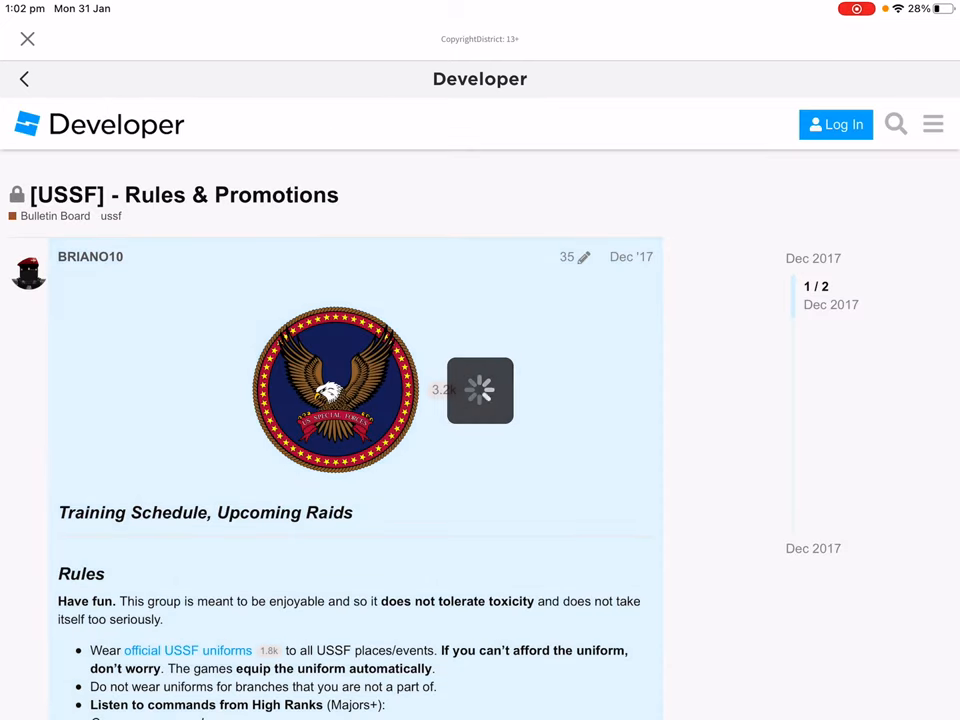
pyautogui.scroll(3)
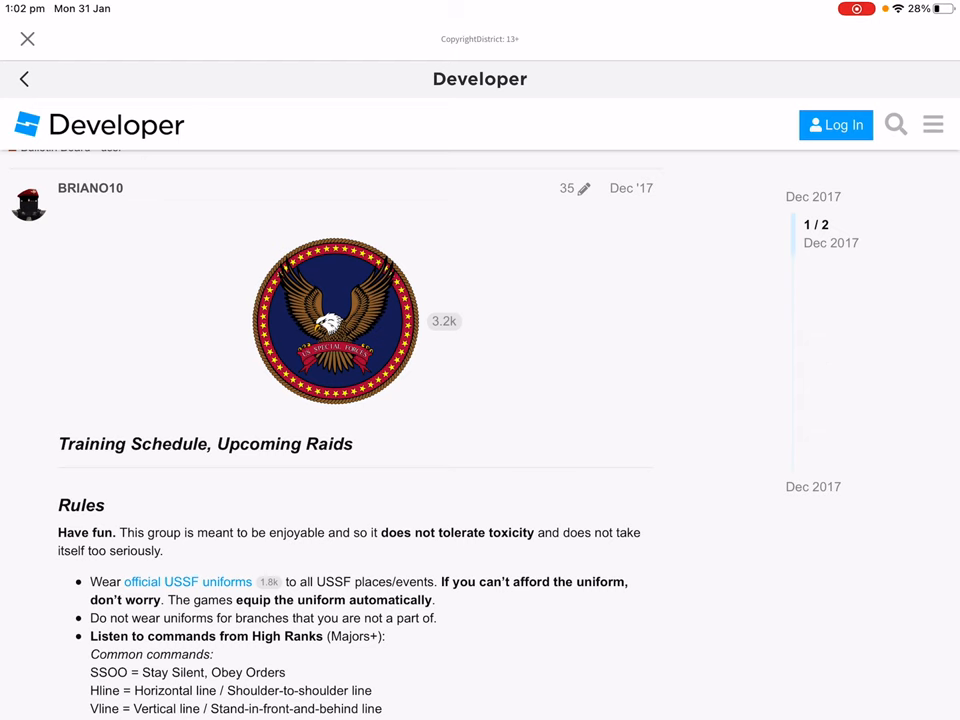
pyautogui.scroll(-3)
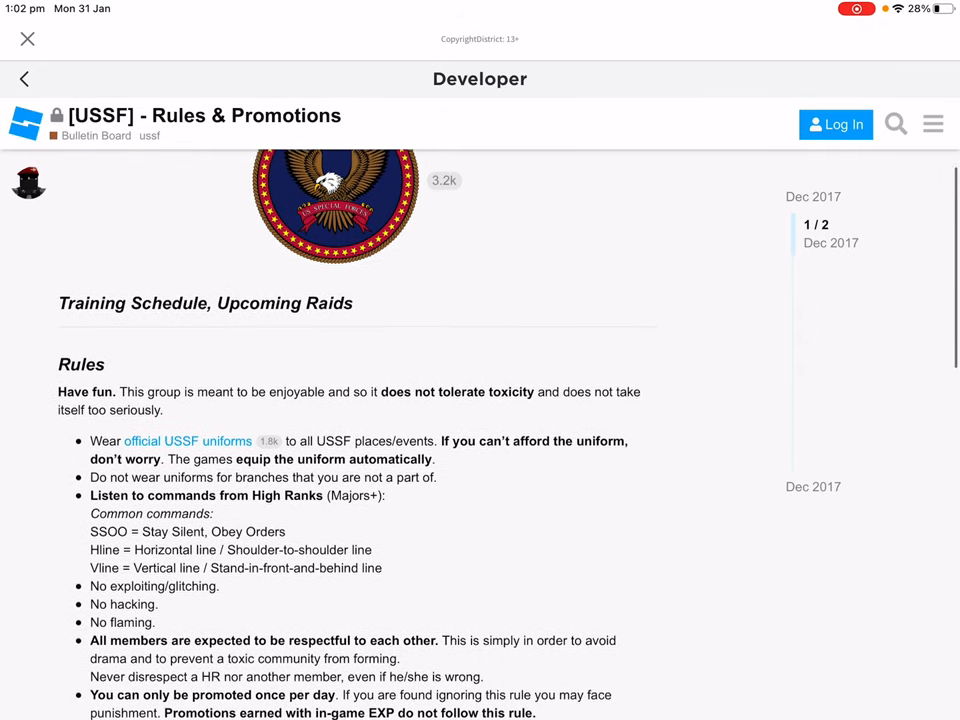
pyautogui.scroll(3)
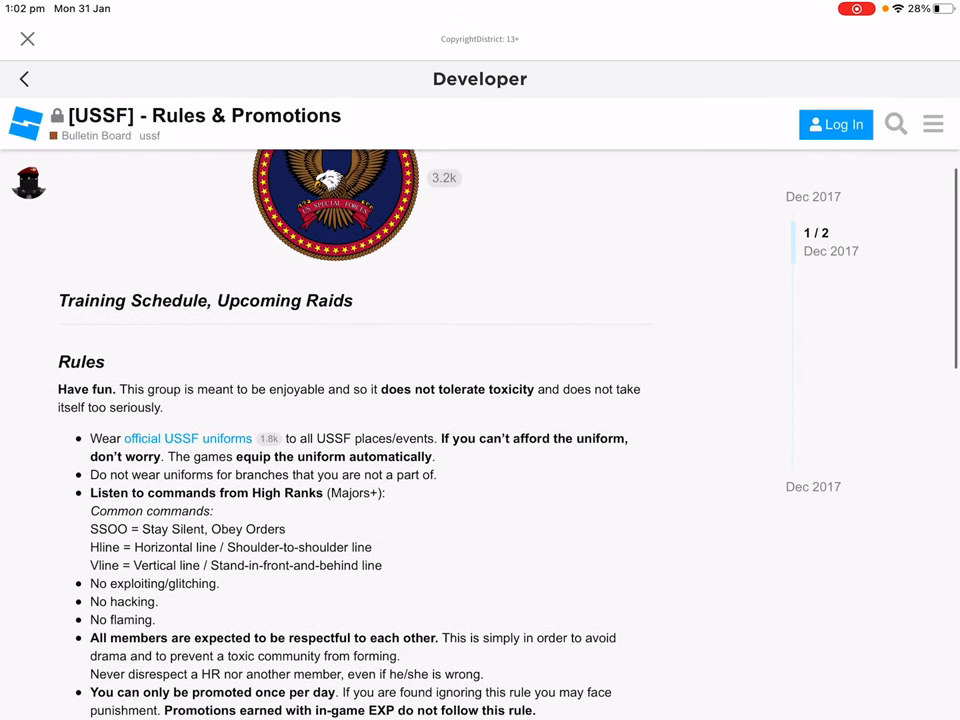
pyautogui.scroll(-3)
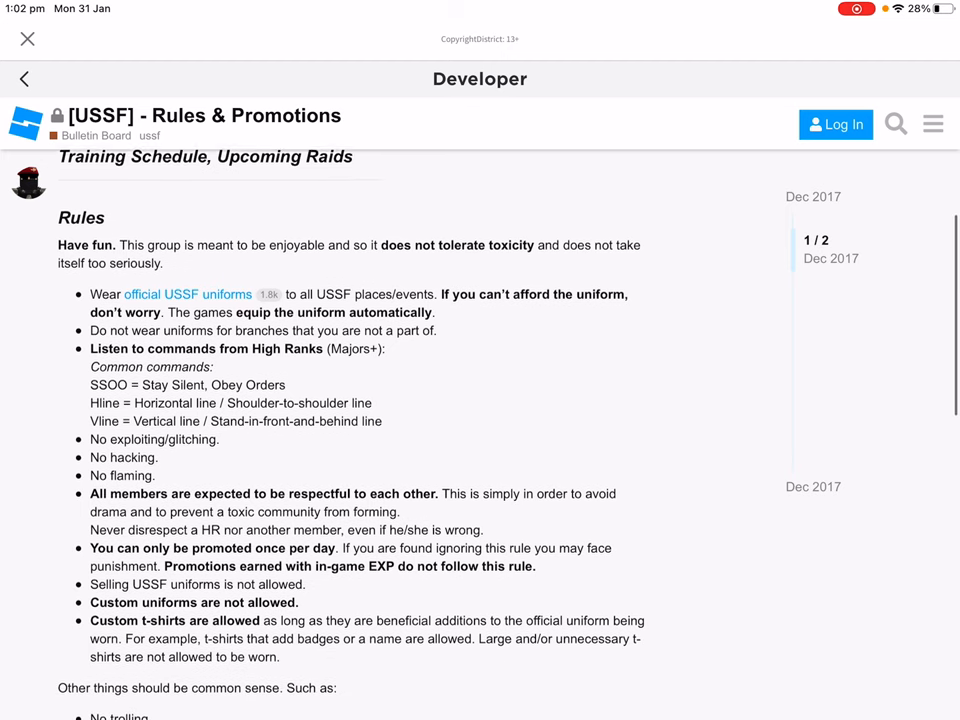
pyautogui.scroll(-3)
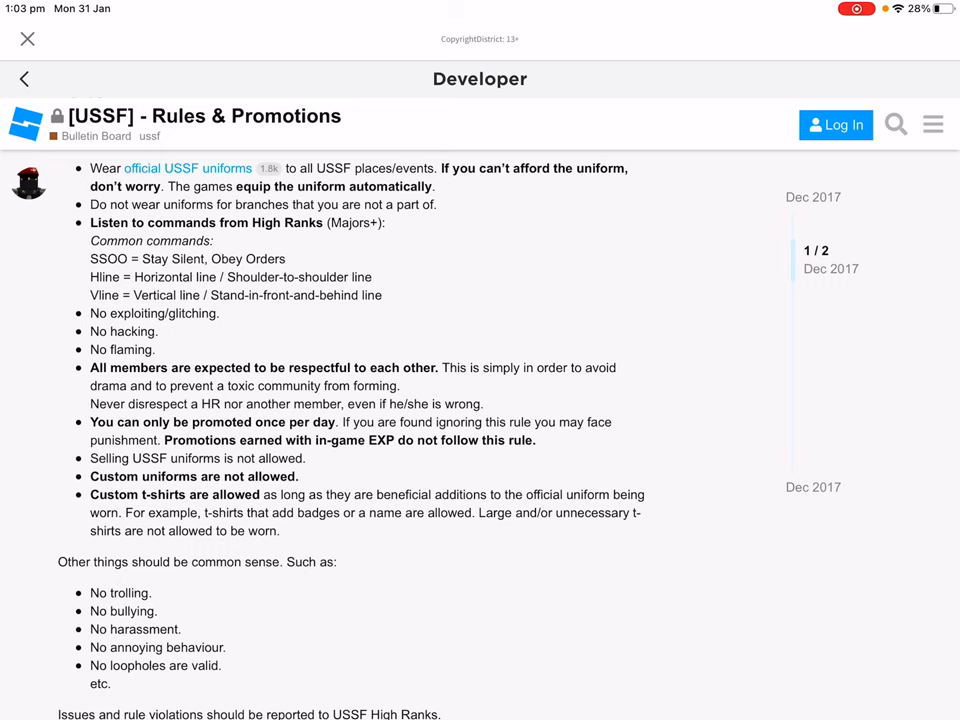
pyautogui.scroll(-3)
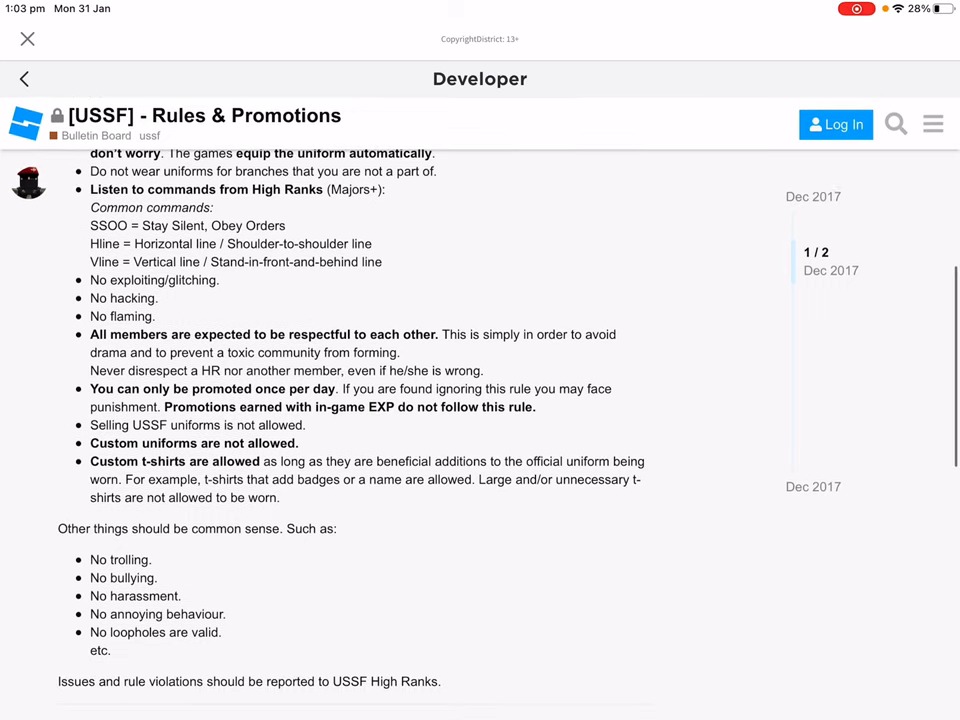
pyautogui.scroll(3)
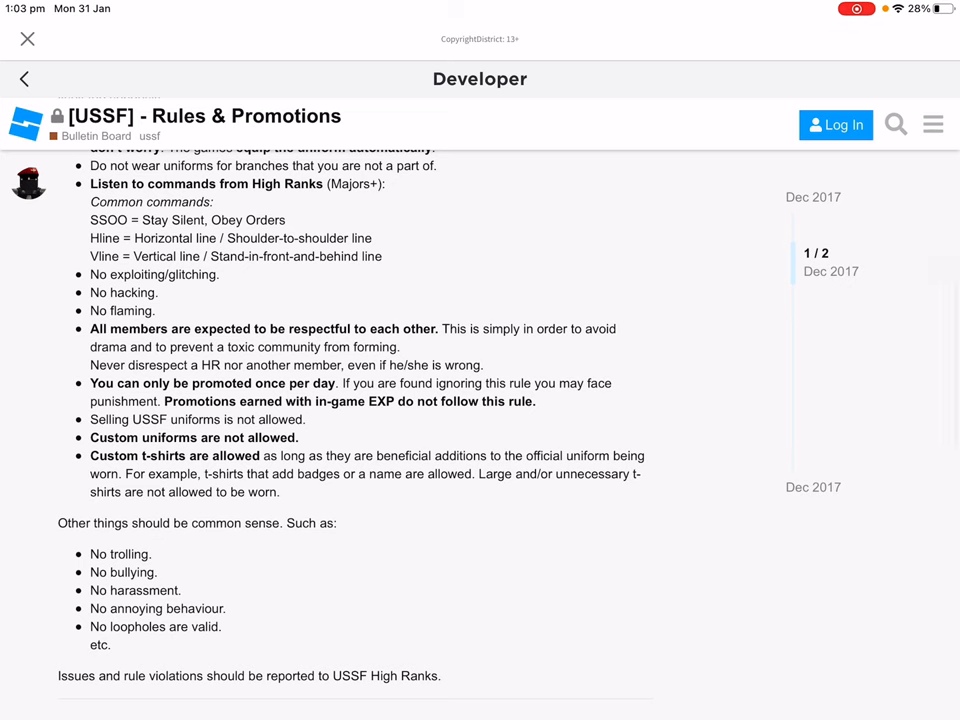
# Step: Finish reading the post and reach Zombie Uprising's details listing developer, genre and dates
pyautogui.scroll(-3)
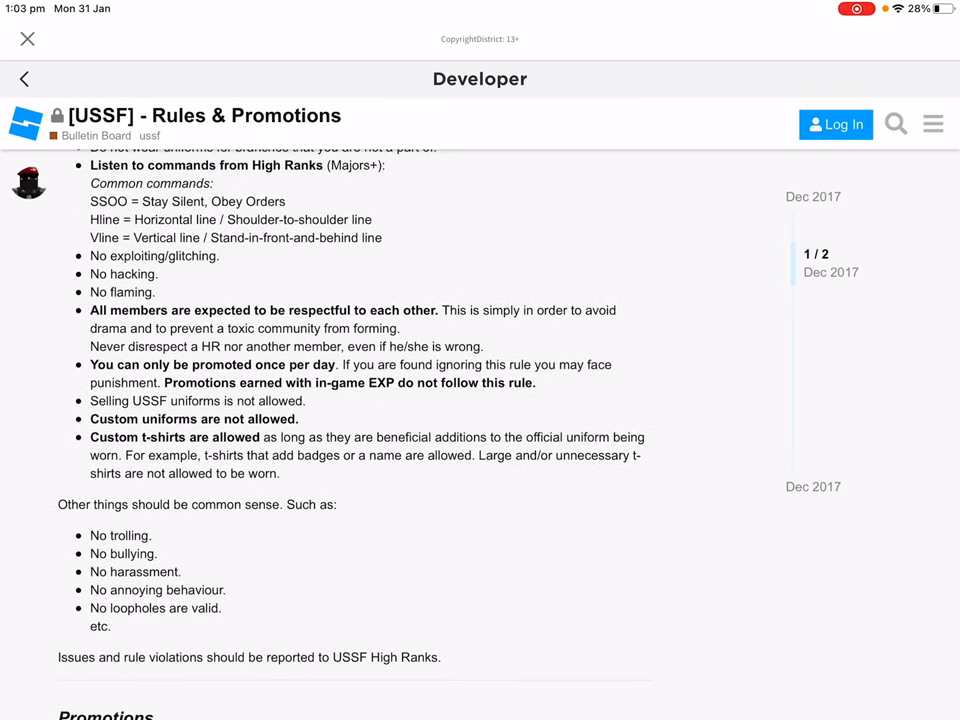
pyautogui.scroll(-3)
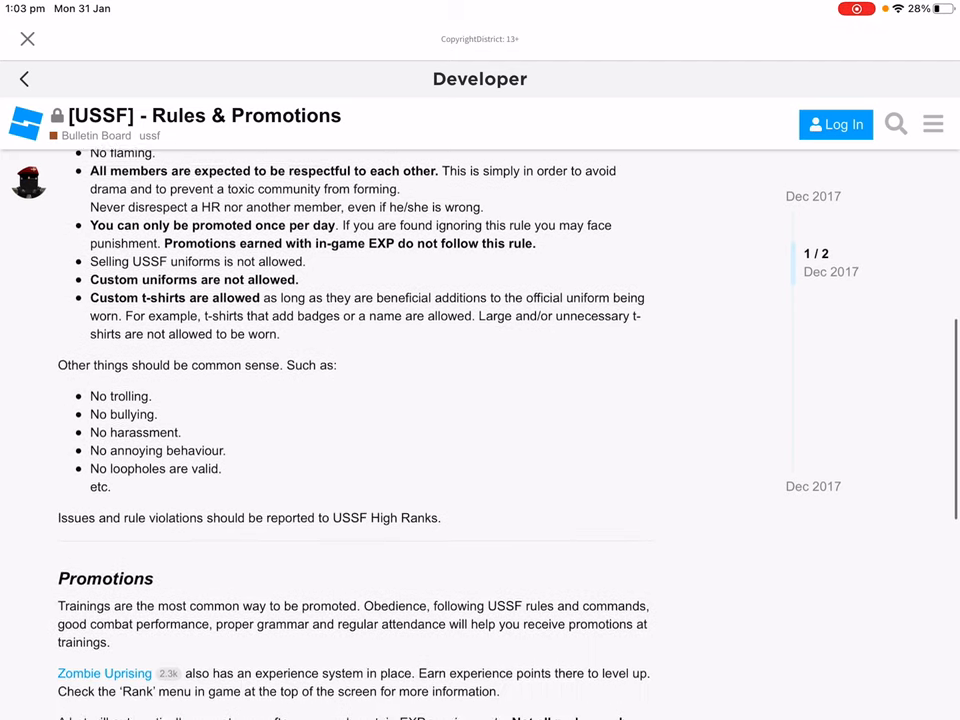
pyautogui.scroll(-3)
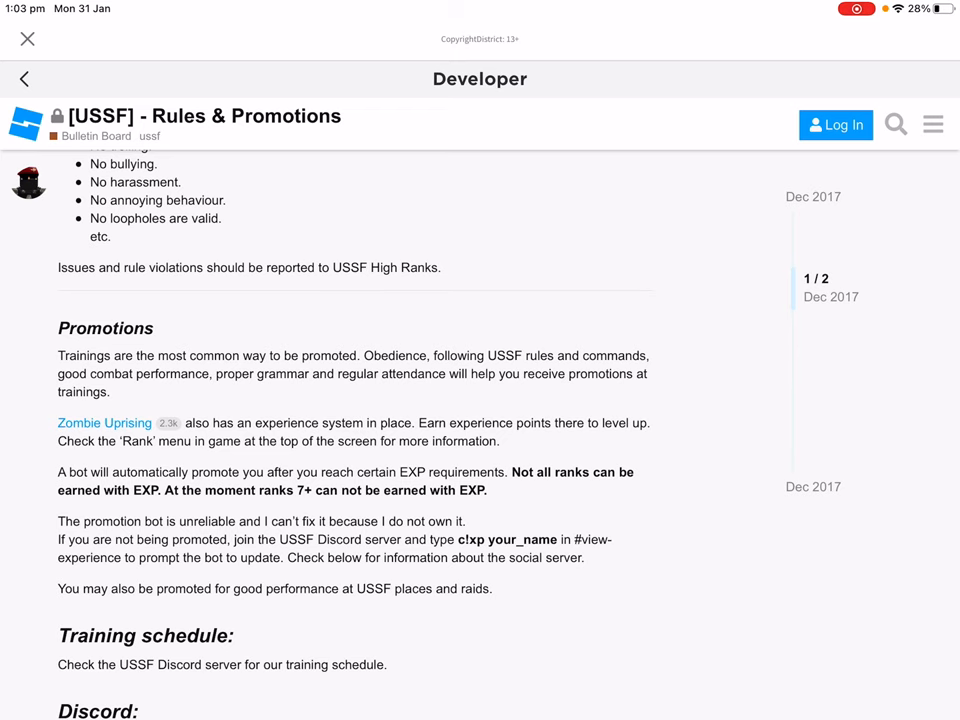
pyautogui.scroll(-3)
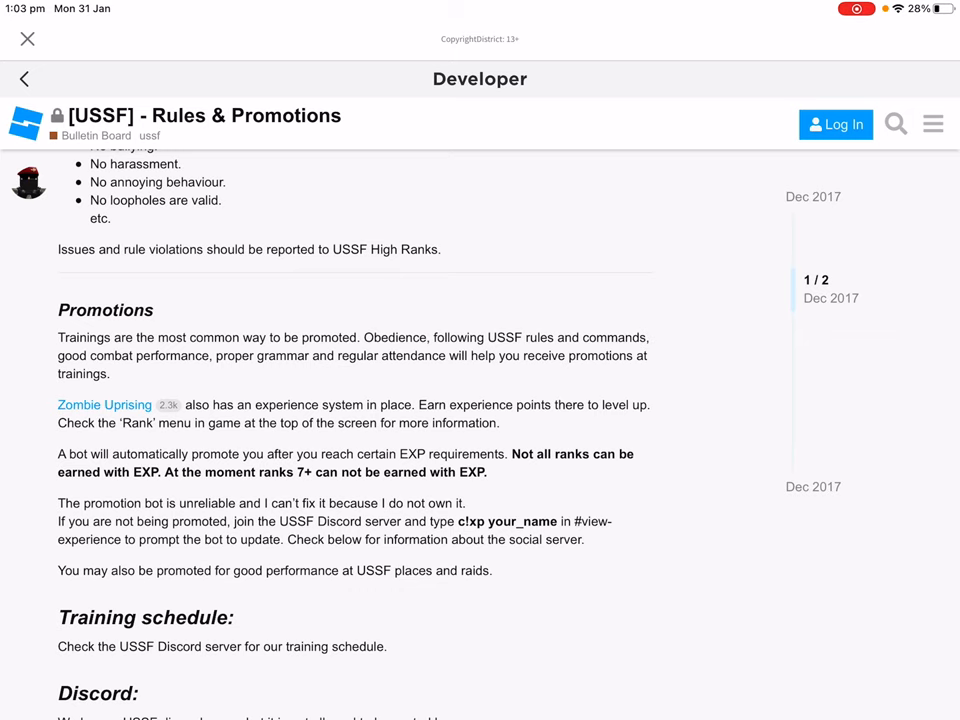
pyautogui.scroll(-3)
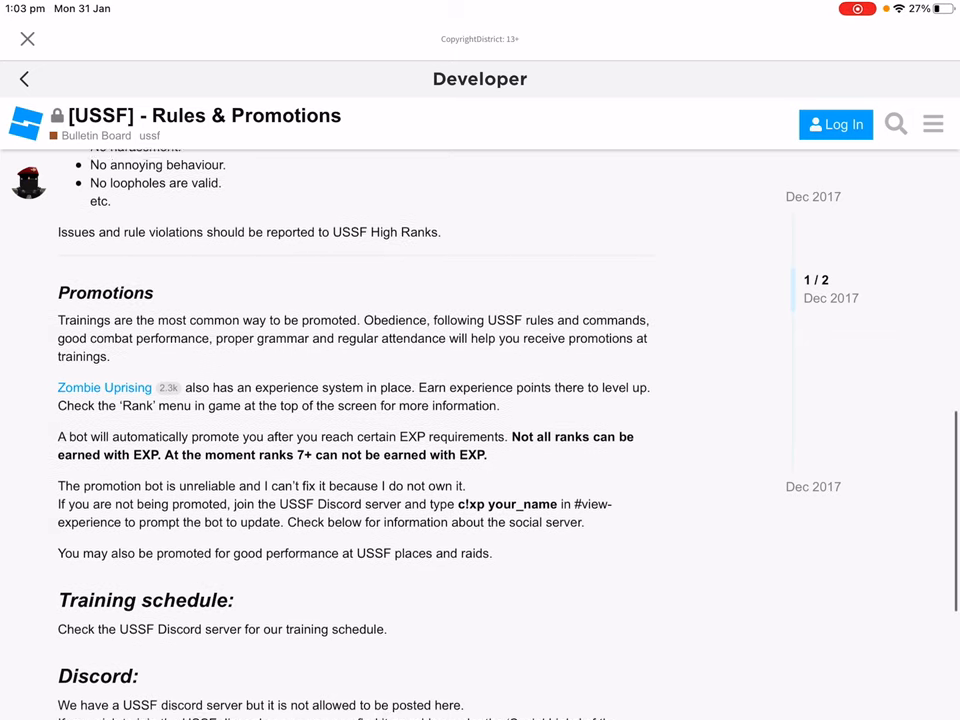
pyautogui.scroll(-3)
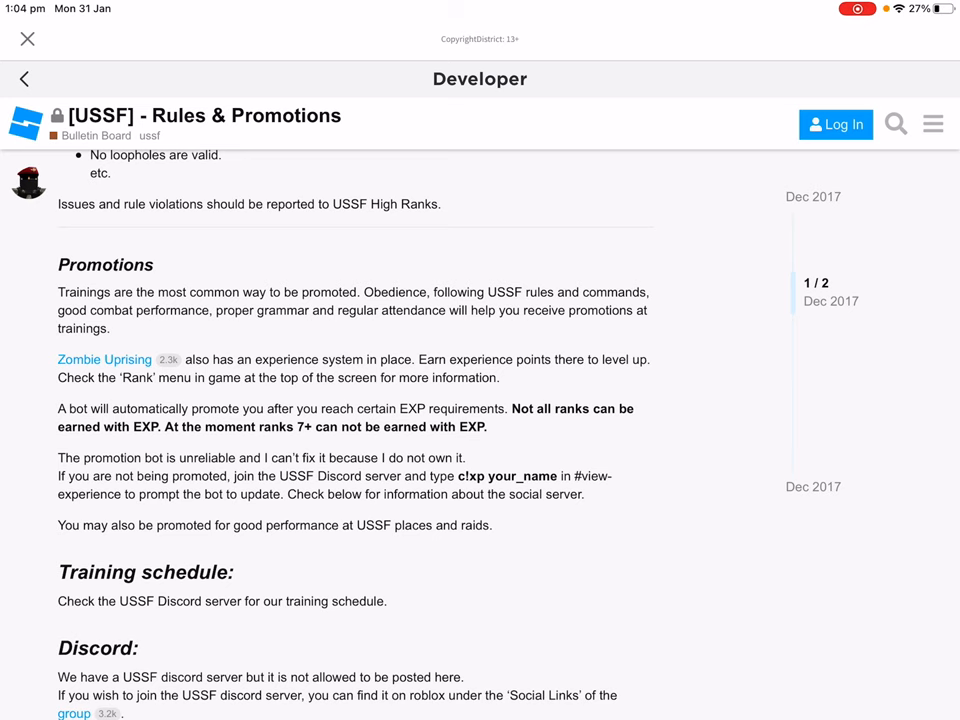
pyautogui.scroll(-3)
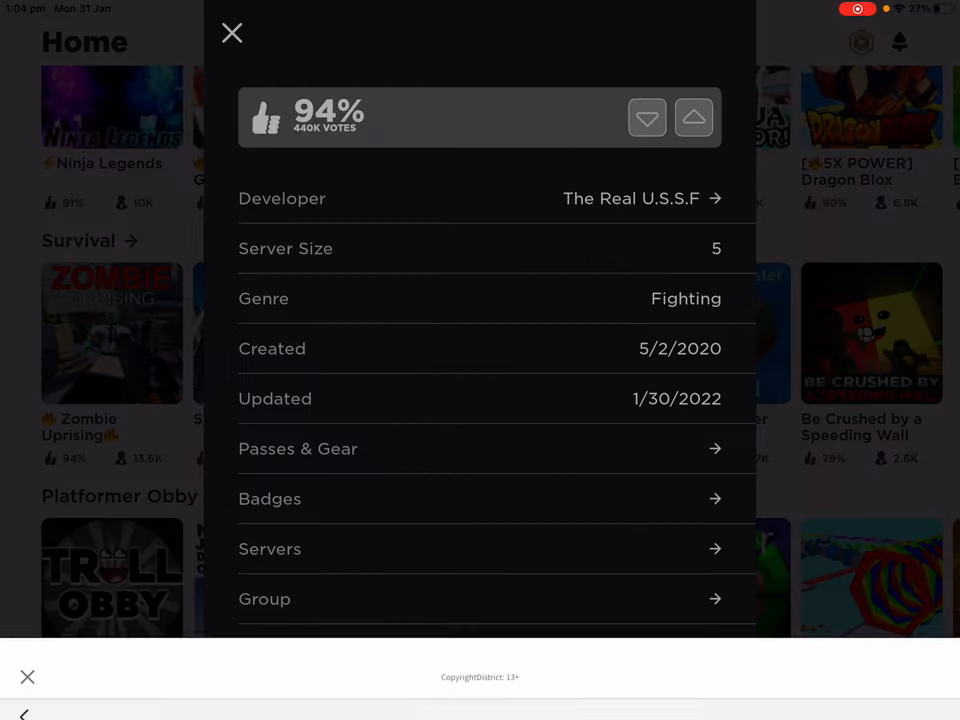
# Step: Follow Zombie Uprising's Discord link and confirm leaving Roblox for the invite
pyautogui.scroll(3)
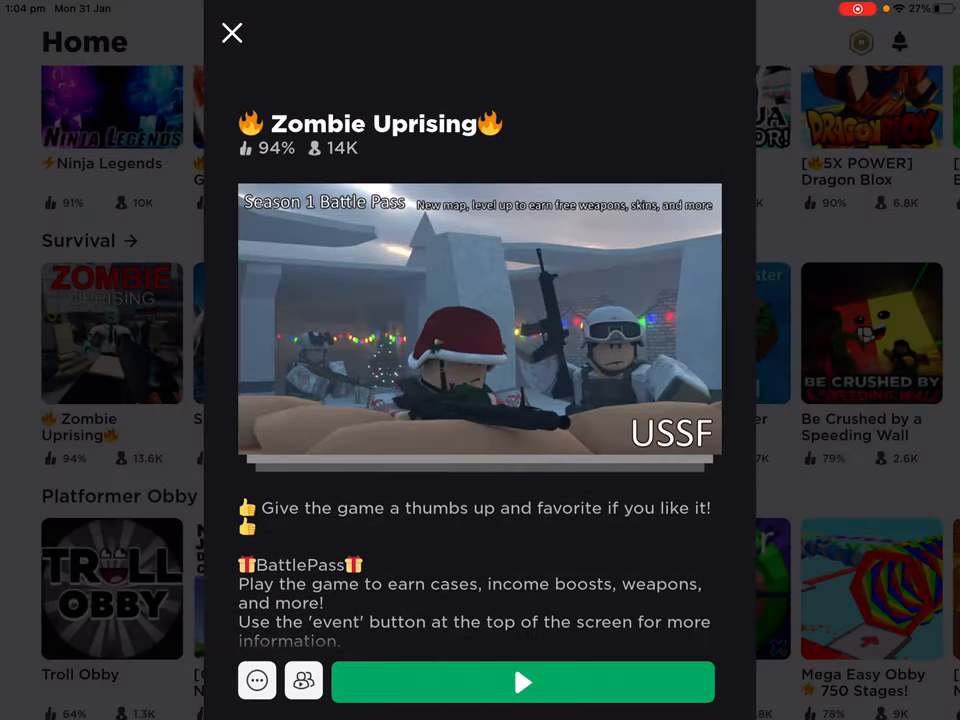
pyautogui.scroll(-3)
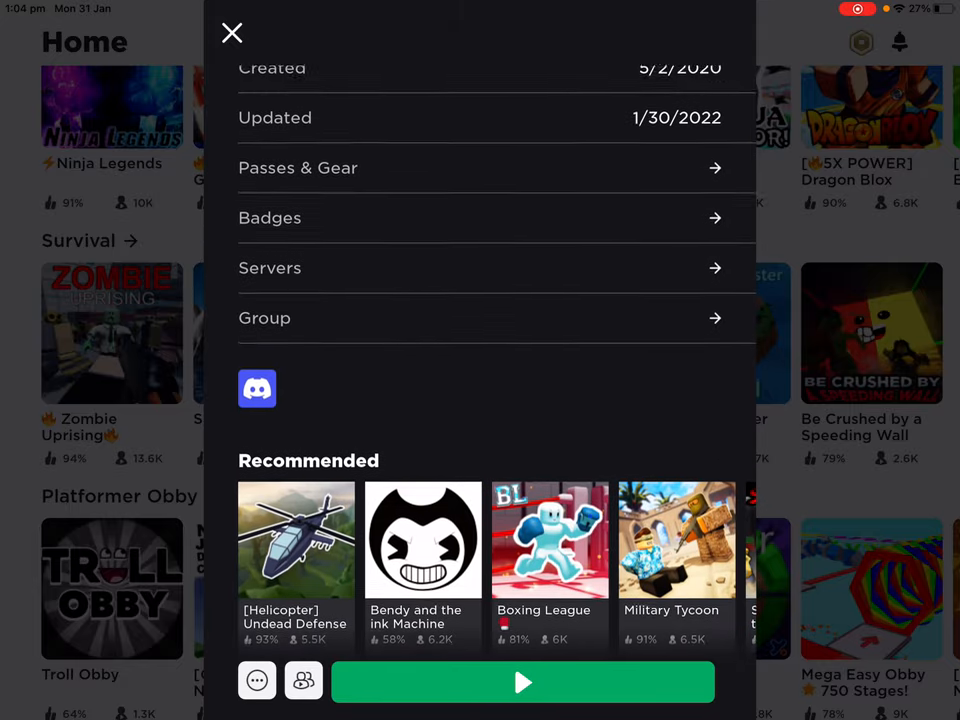
pyautogui.click(256, 388)
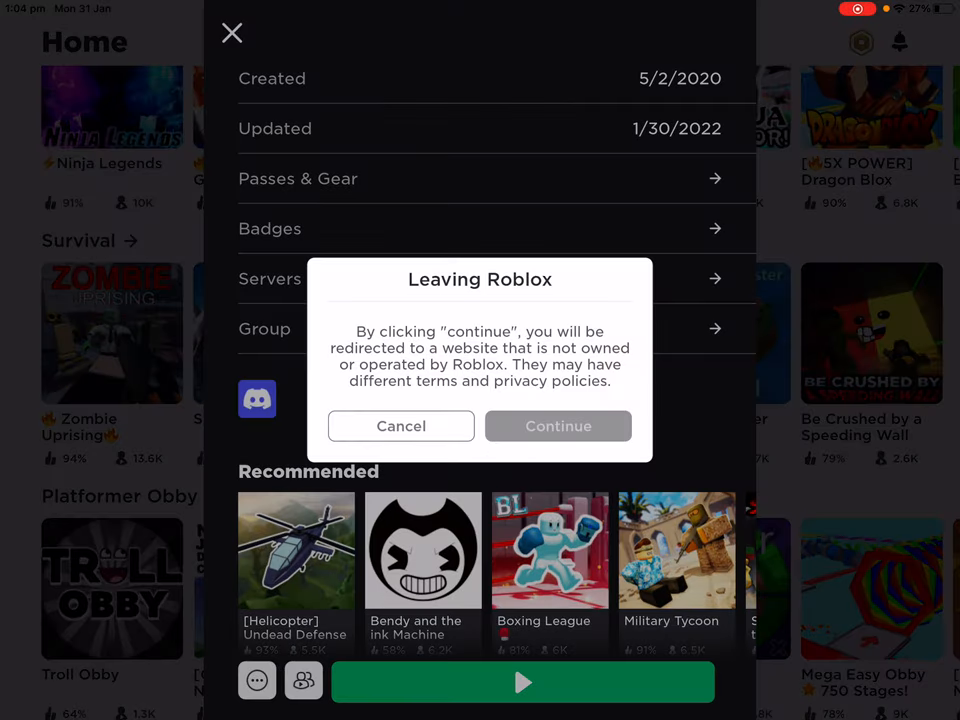
pyautogui.click(558, 424)
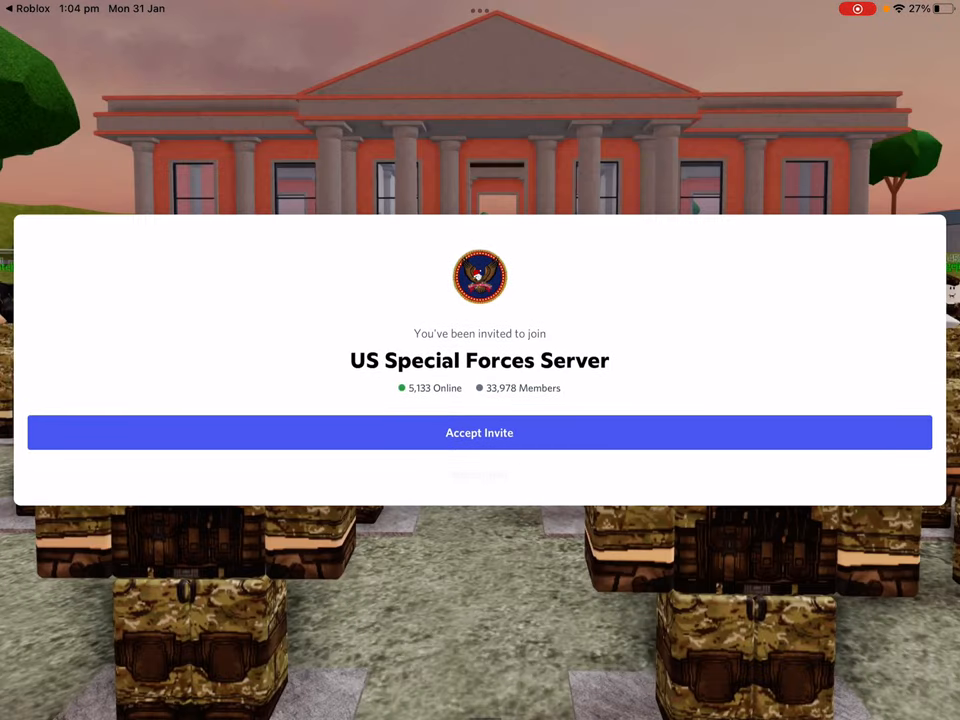
# Step: Accept the US Special Forces Server invite and reach its required verification steps
pyautogui.click(480, 432)
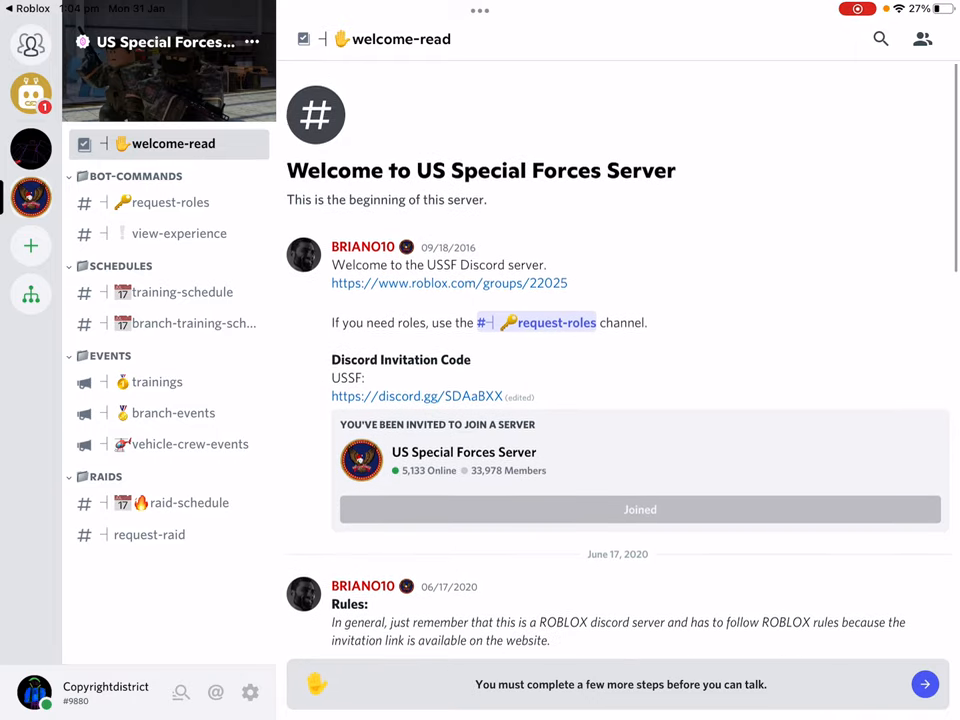
pyautogui.scroll(3)
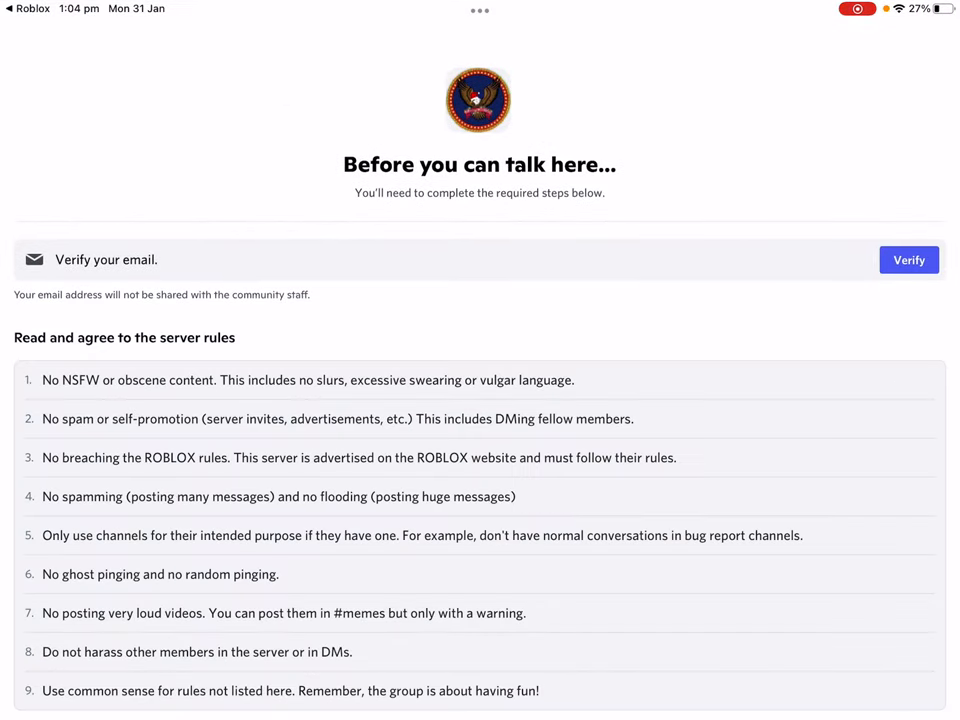
# Step: Agree to the server rules to complete joining, read the welcome channel, then go to #request-roles
pyautogui.scroll(-3)
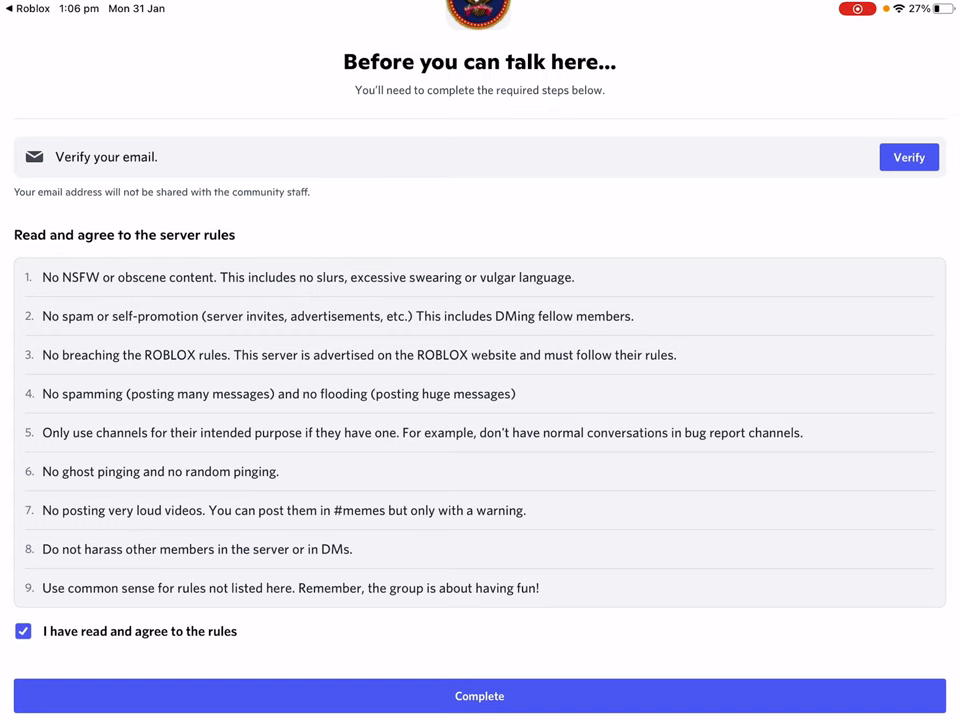
pyautogui.click(480, 696)
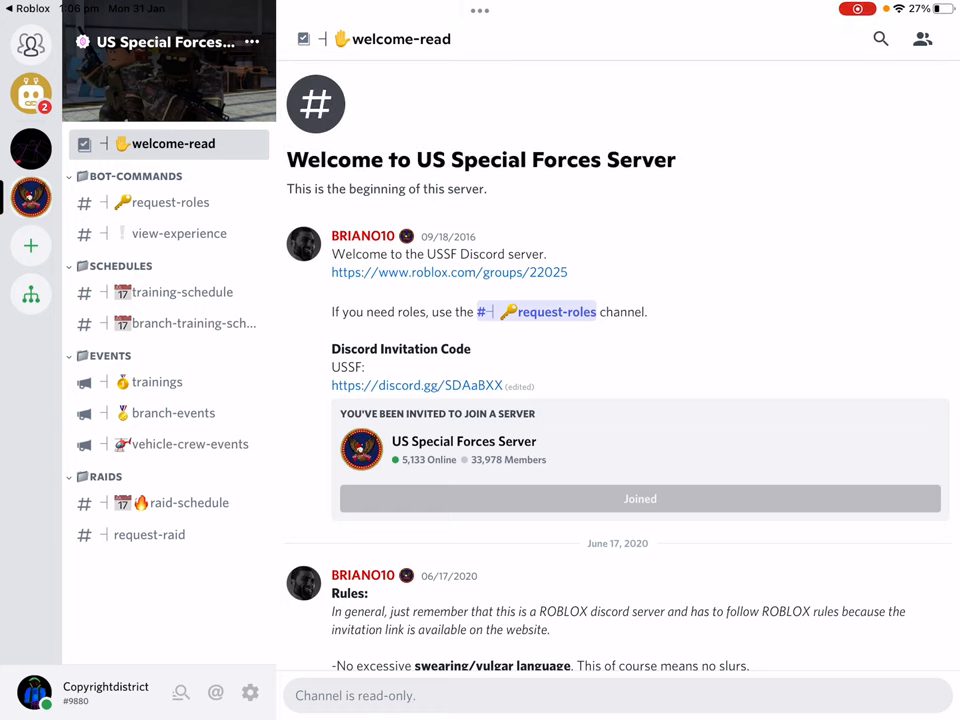
pyautogui.scroll(-3)
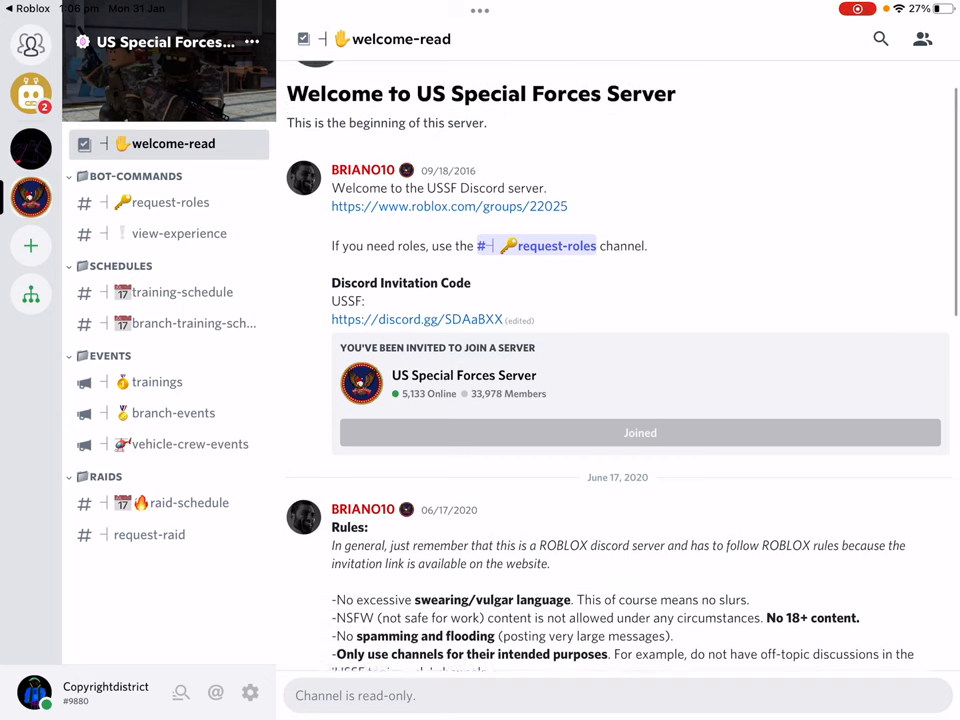
pyautogui.scroll(3)
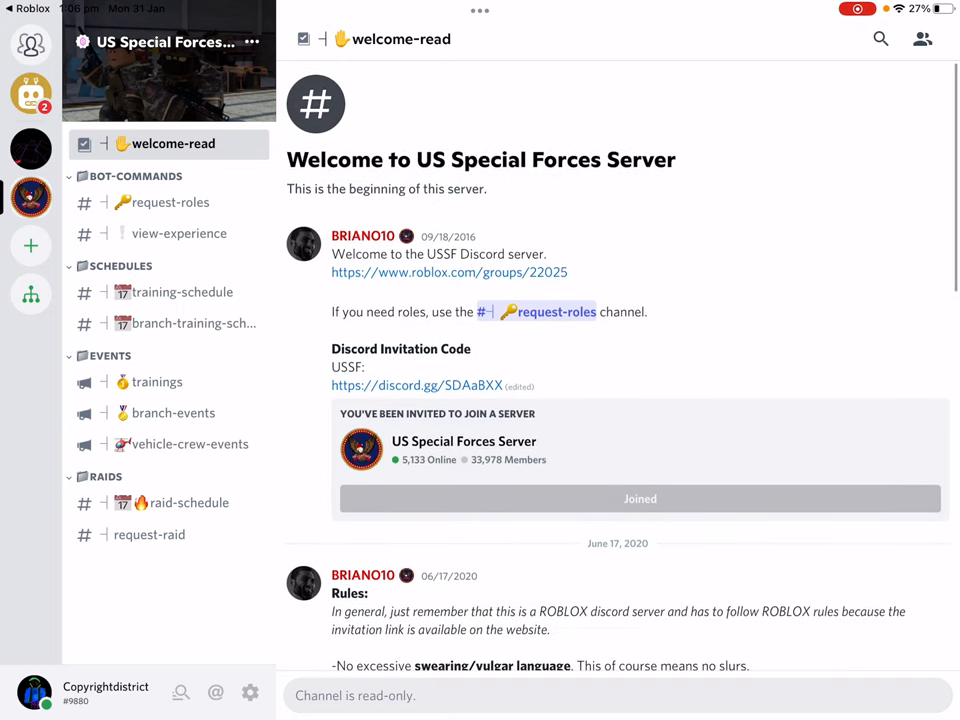
pyautogui.click(168, 202)
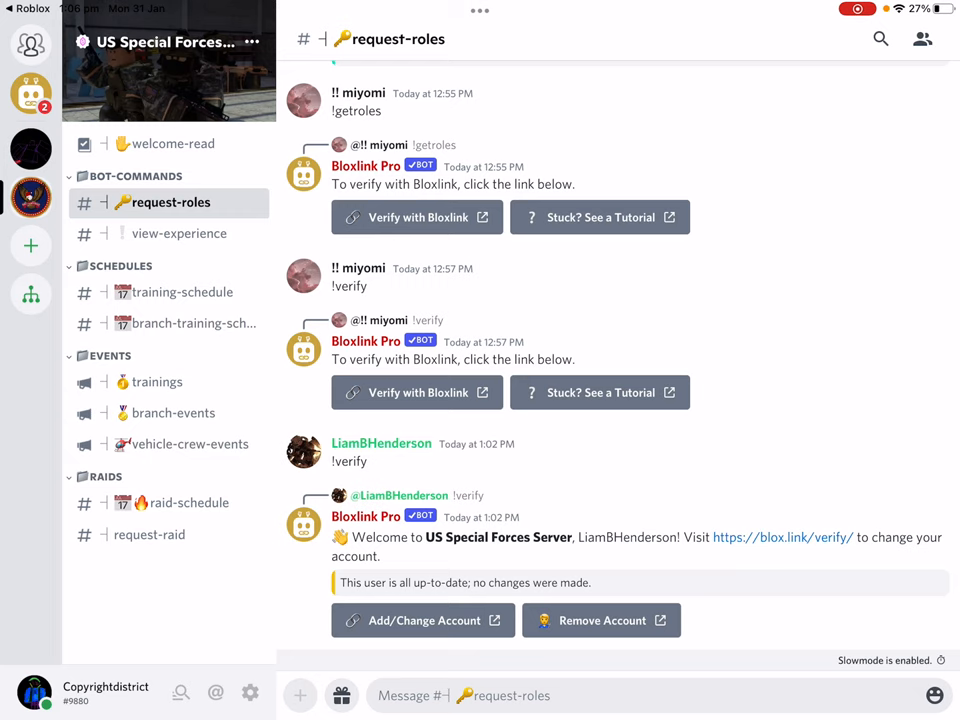
pyautogui.click(180, 232)
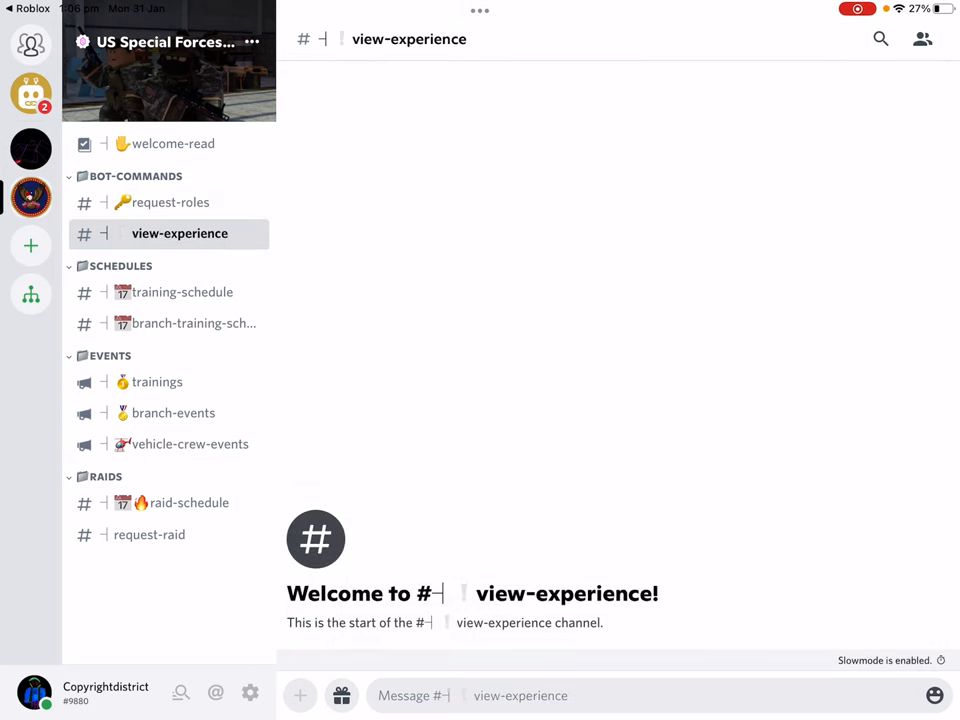
pyautogui.click(168, 202)
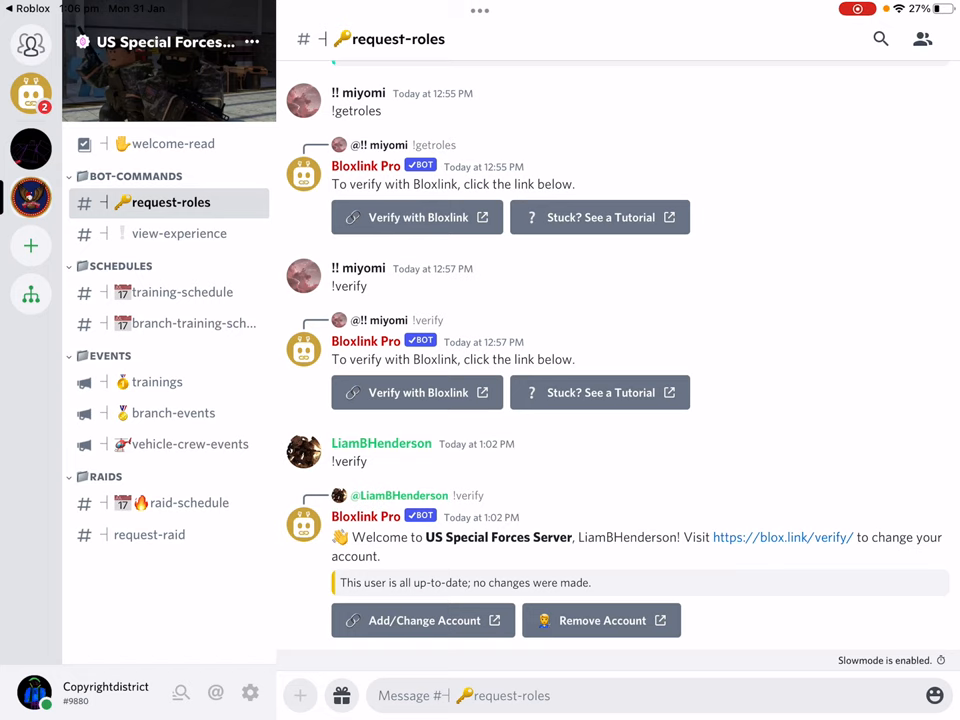
# Step: Scroll through past c!xp rank cards in #request-roles down to Bloxlink's latest reply
pyautogui.scroll(3)
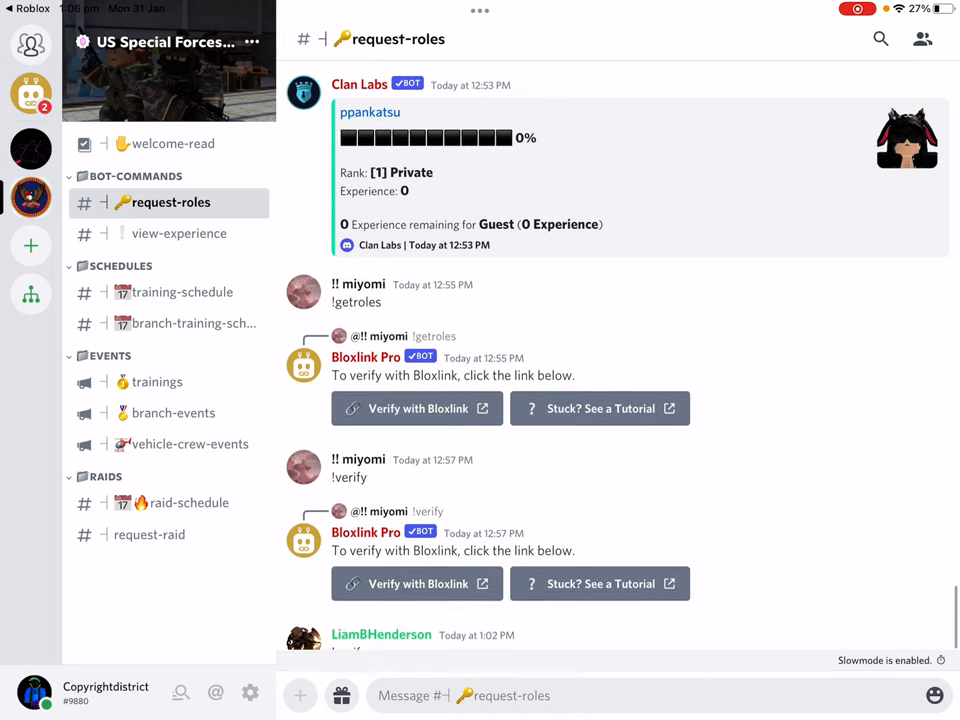
pyautogui.scroll(3)
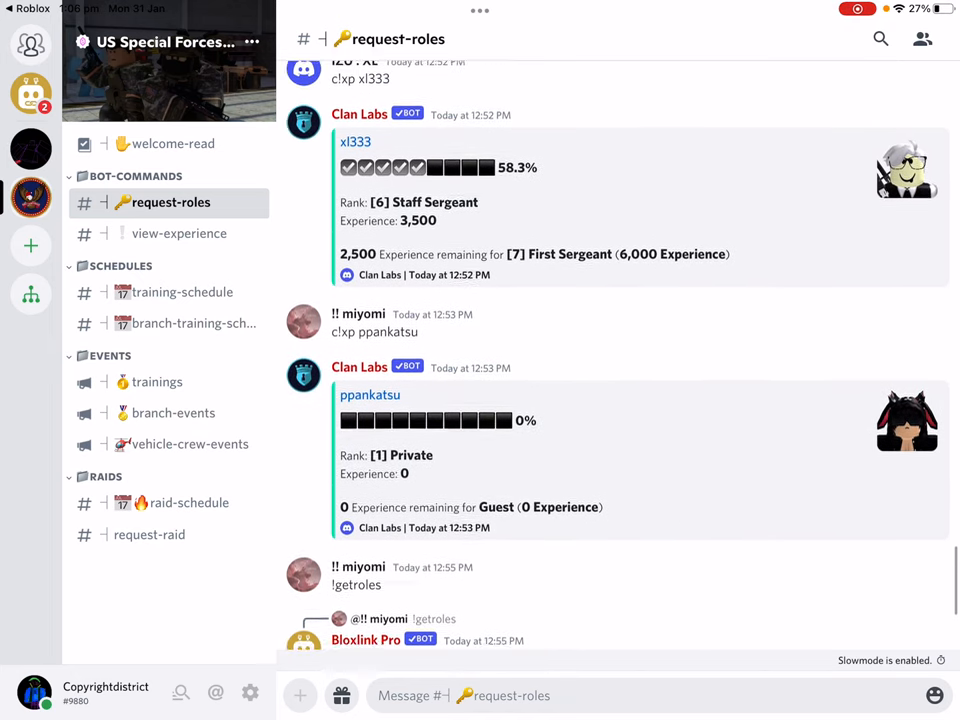
pyautogui.scroll(3)
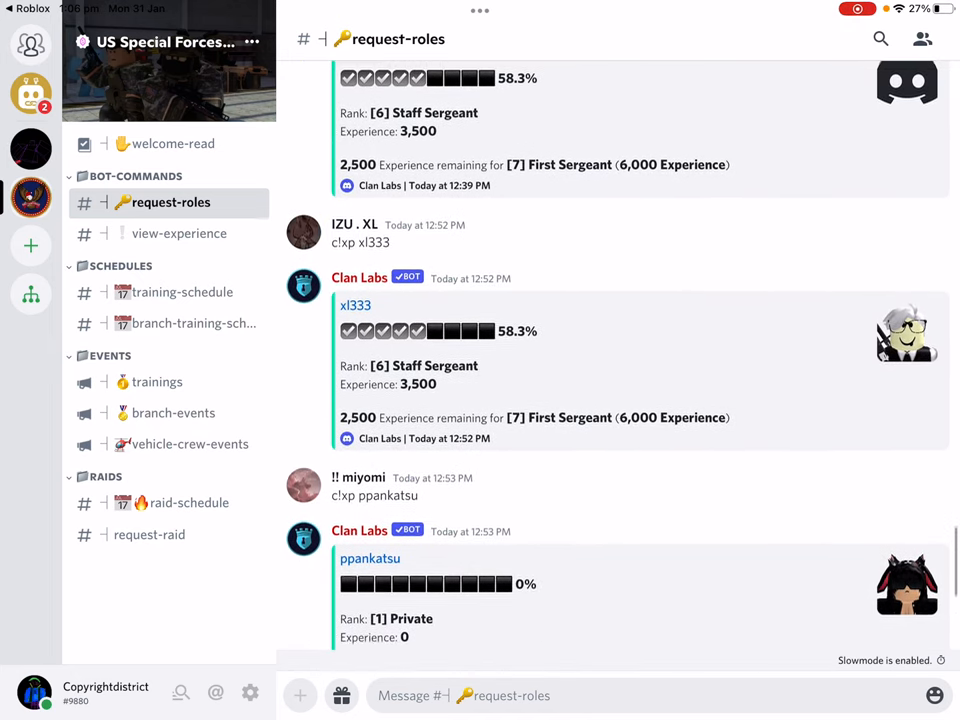
pyautogui.scroll(3)
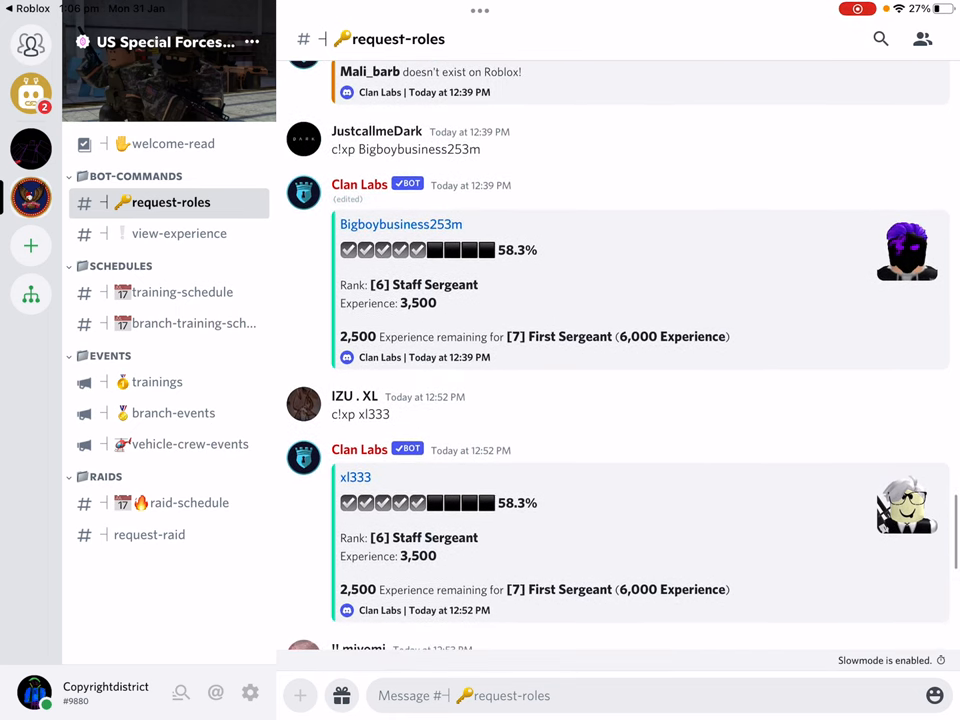
pyautogui.scroll(-3)
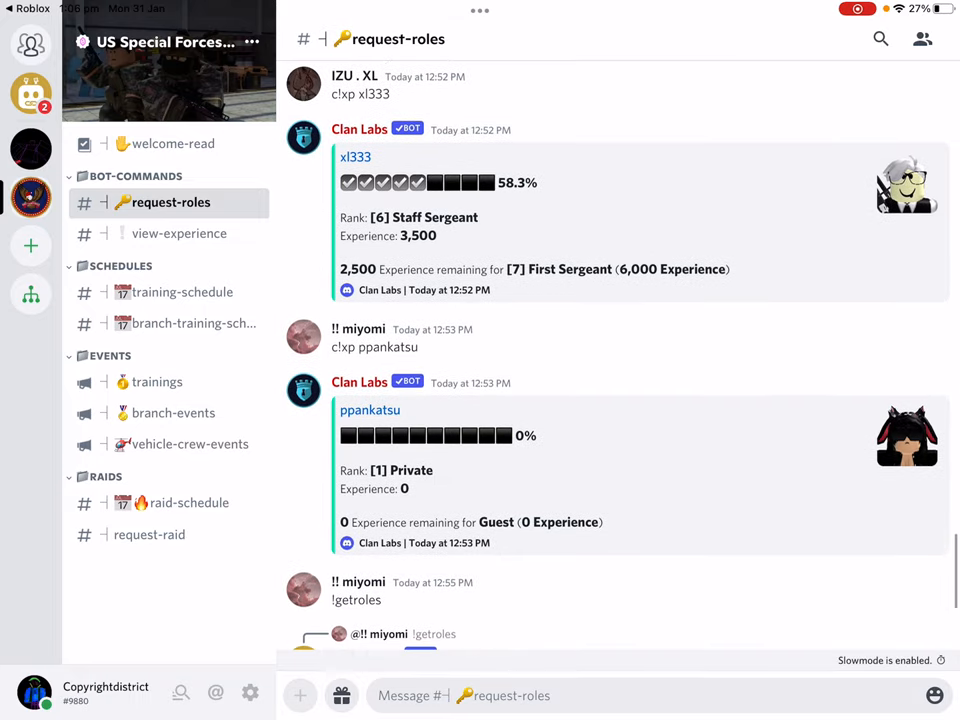
pyautogui.scroll(3)
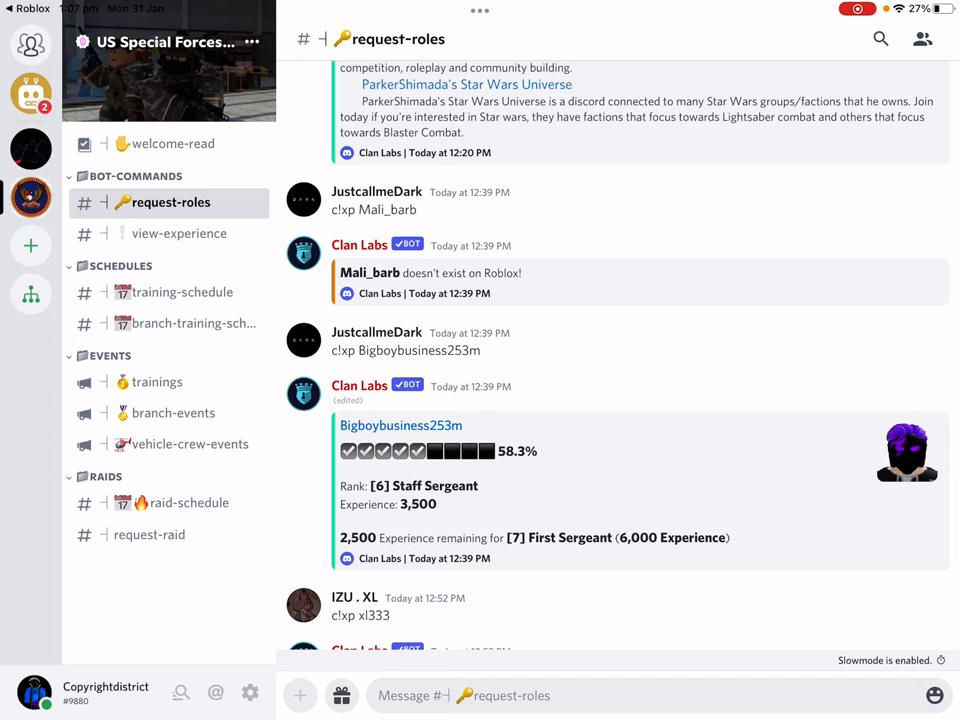
pyautogui.scroll(-3)
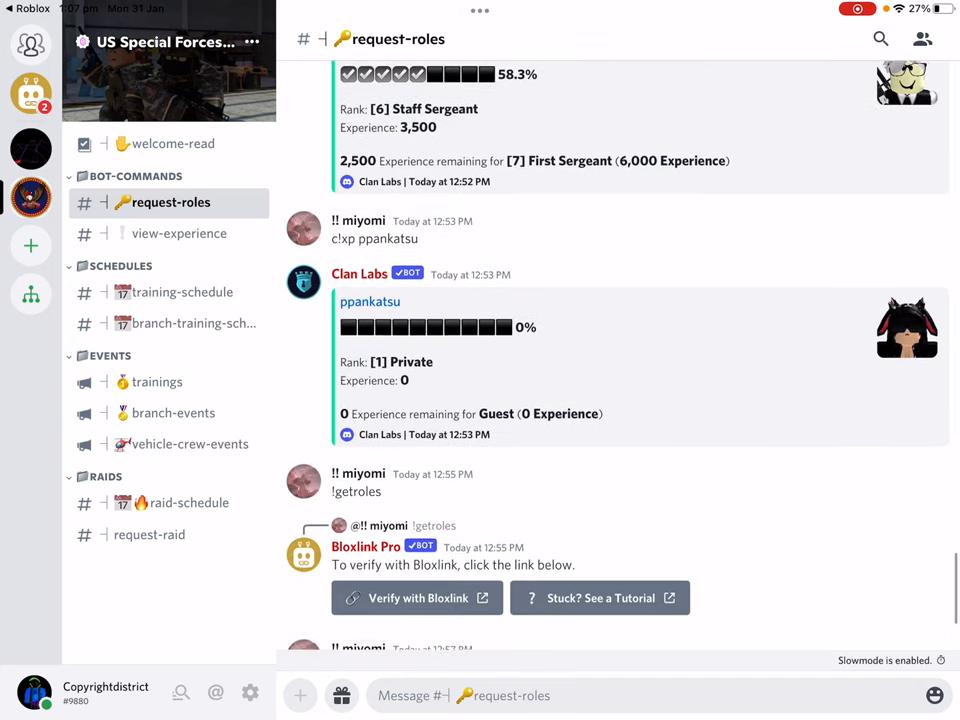
pyautogui.scroll(-3)
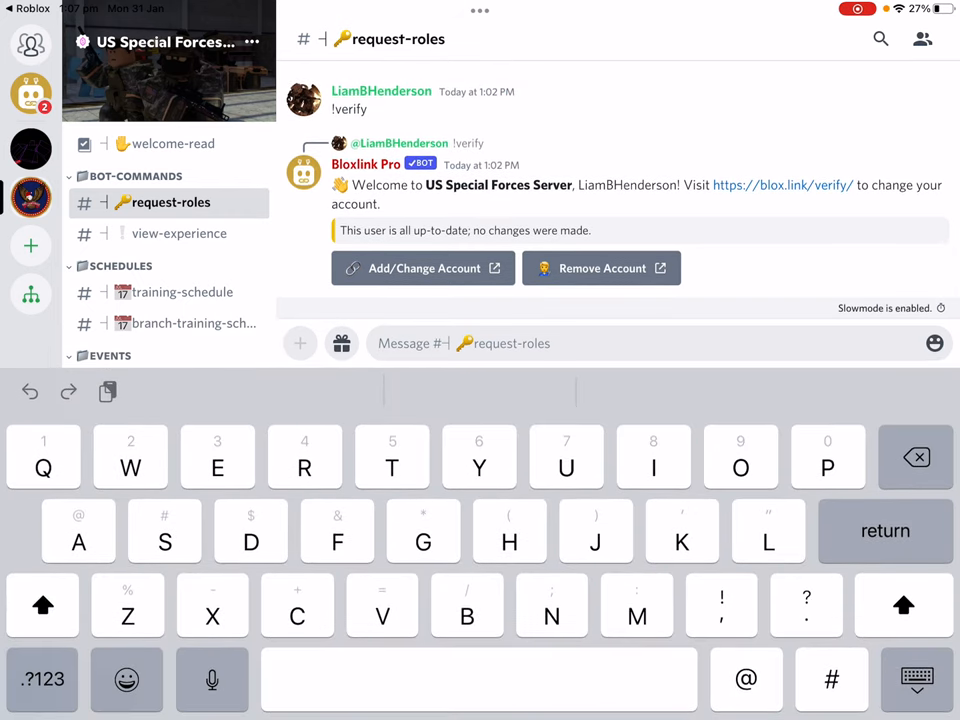
# Step: Begin the c!xp command and check earlier replies for the correct format
pyautogui.write('d')
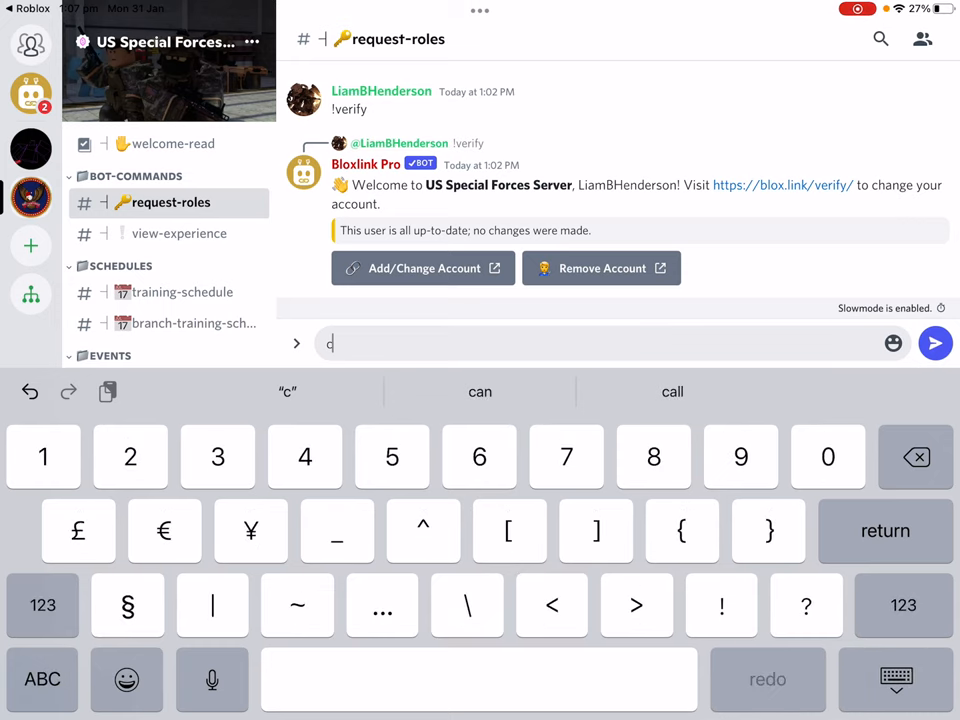
pyautogui.write('x')
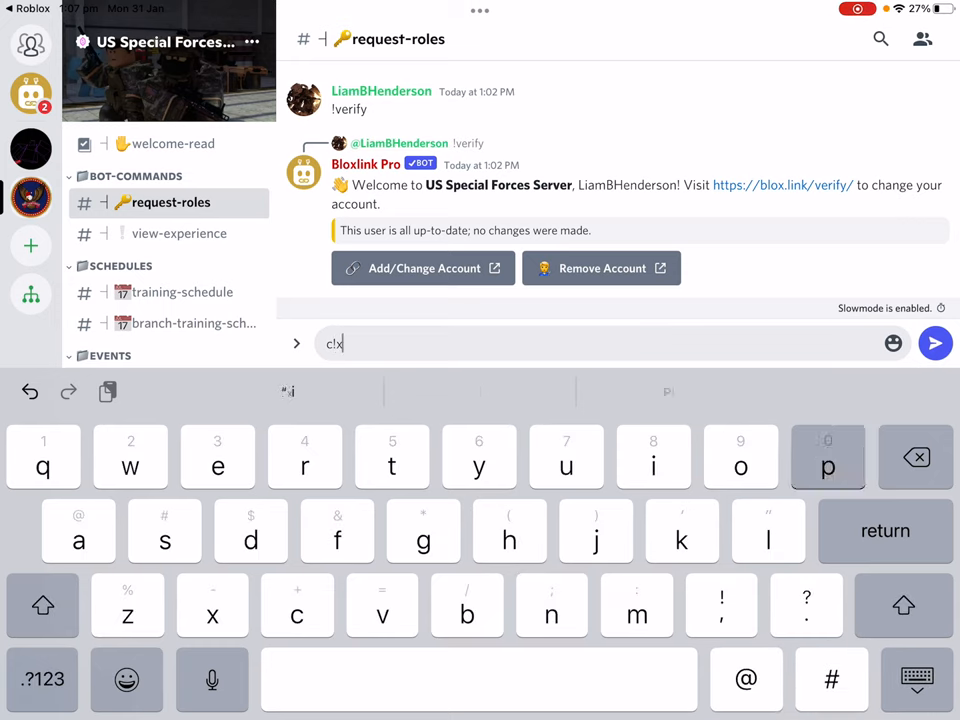
pyautogui.write('p')
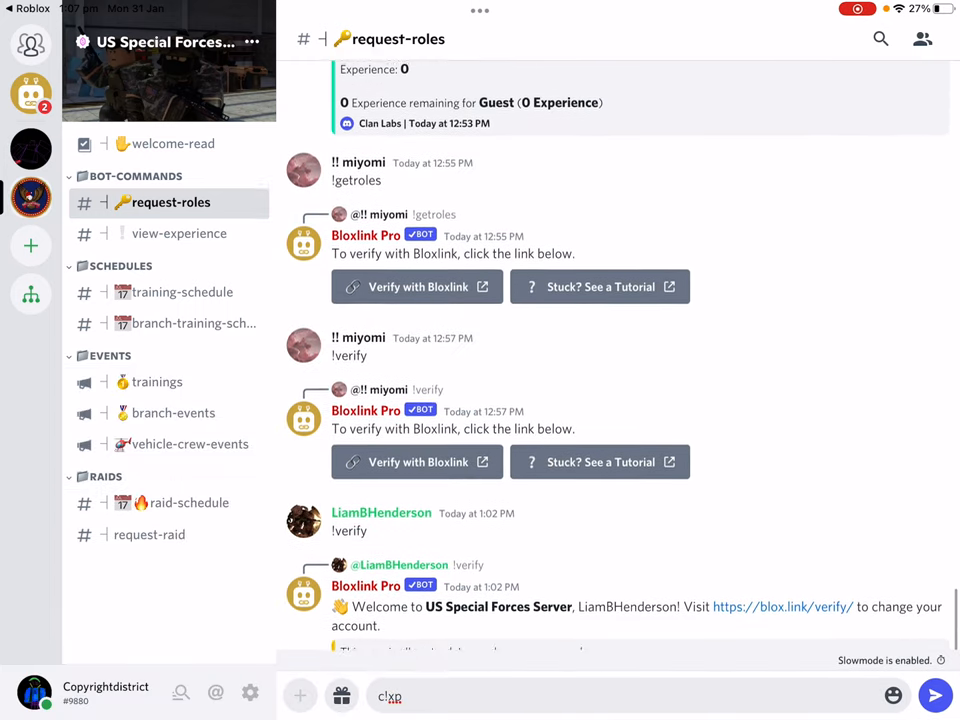
pyautogui.scroll(3)
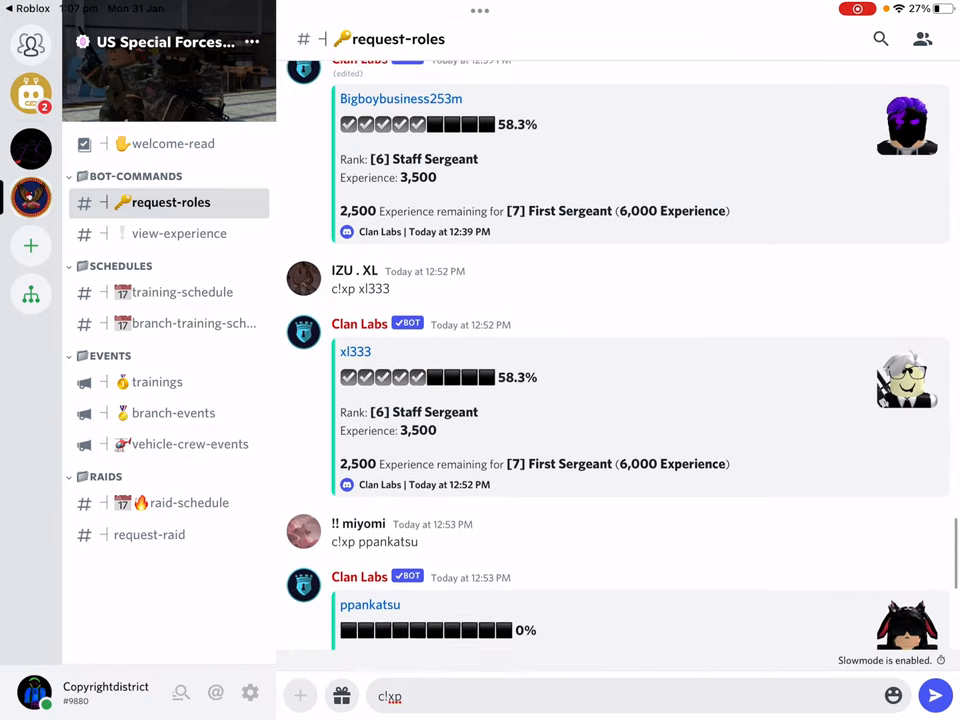
pyautogui.scroll(3)
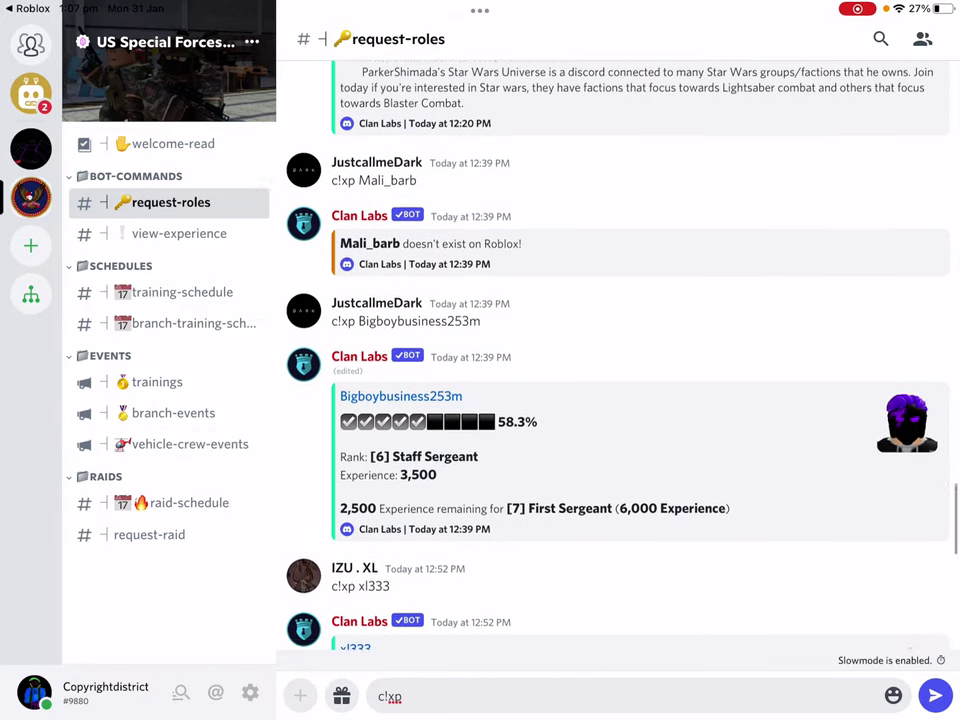
pyautogui.scroll(3)
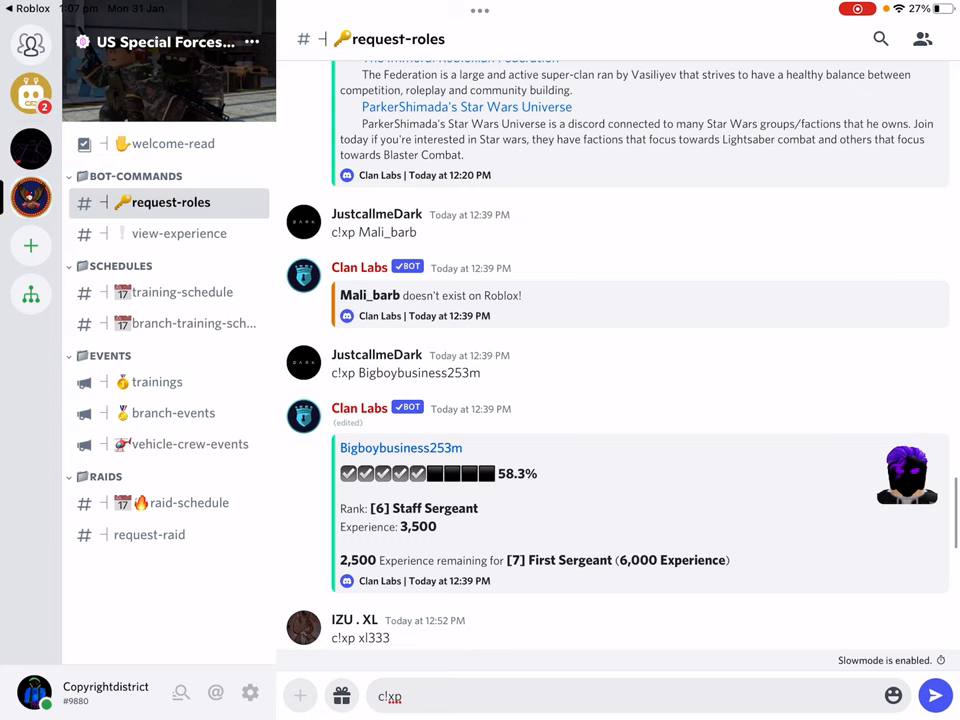
pyautogui.scroll(3)
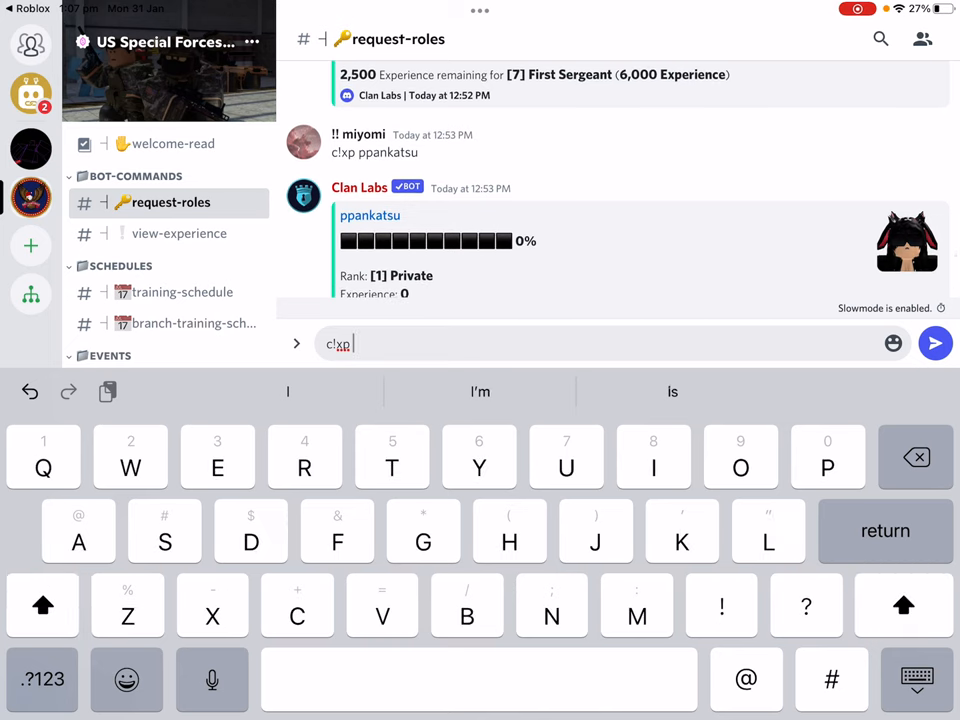
pyautogui.write('Copyright')
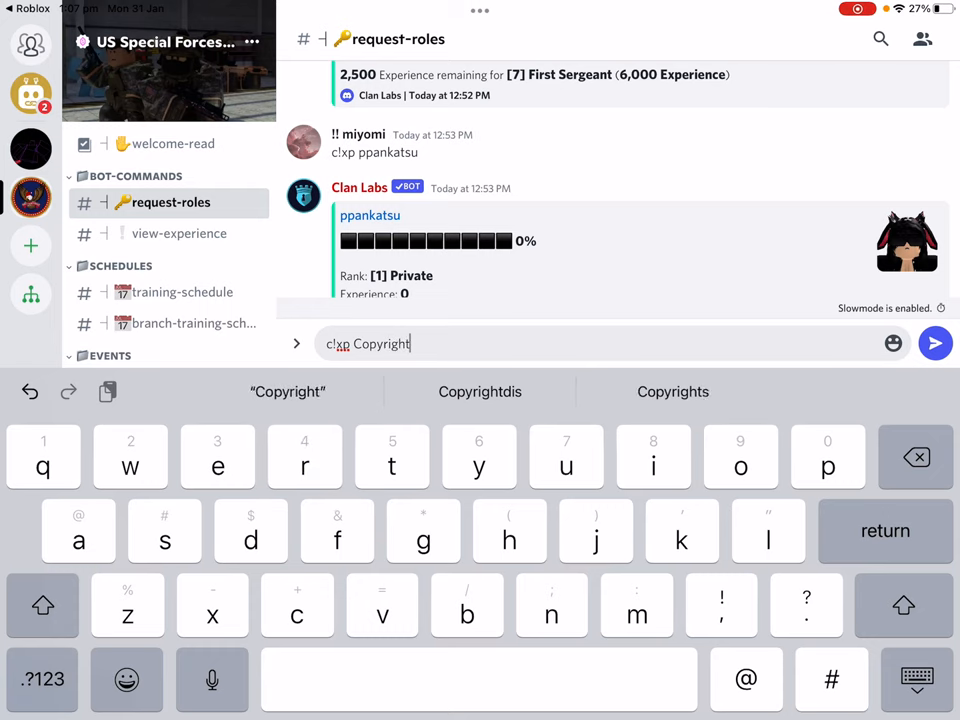
pyautogui.write('dis')
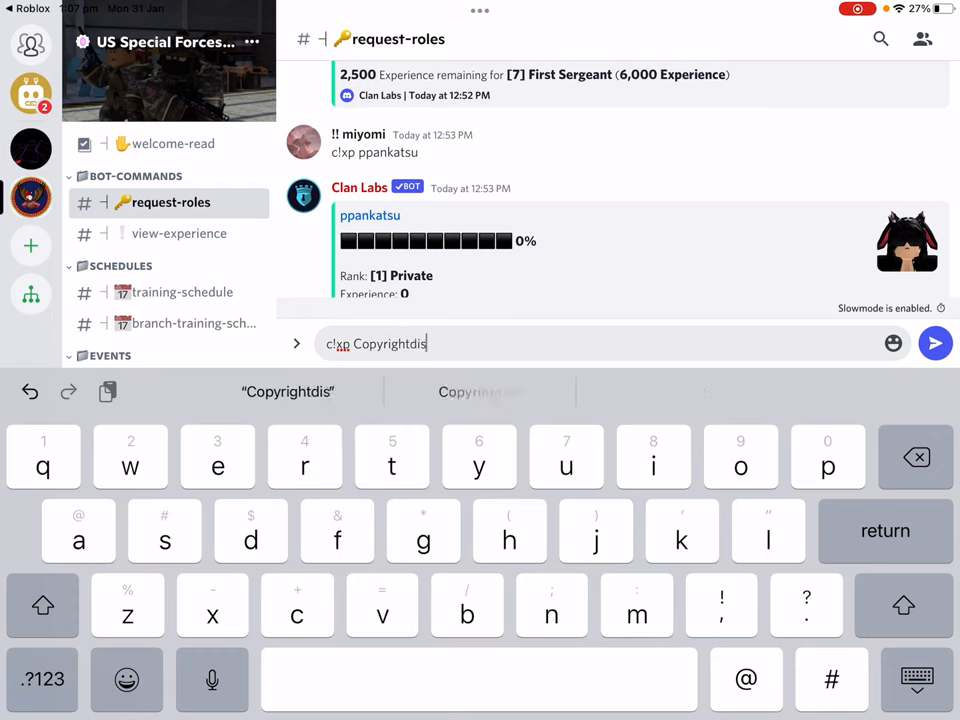
pyautogui.write('trict')
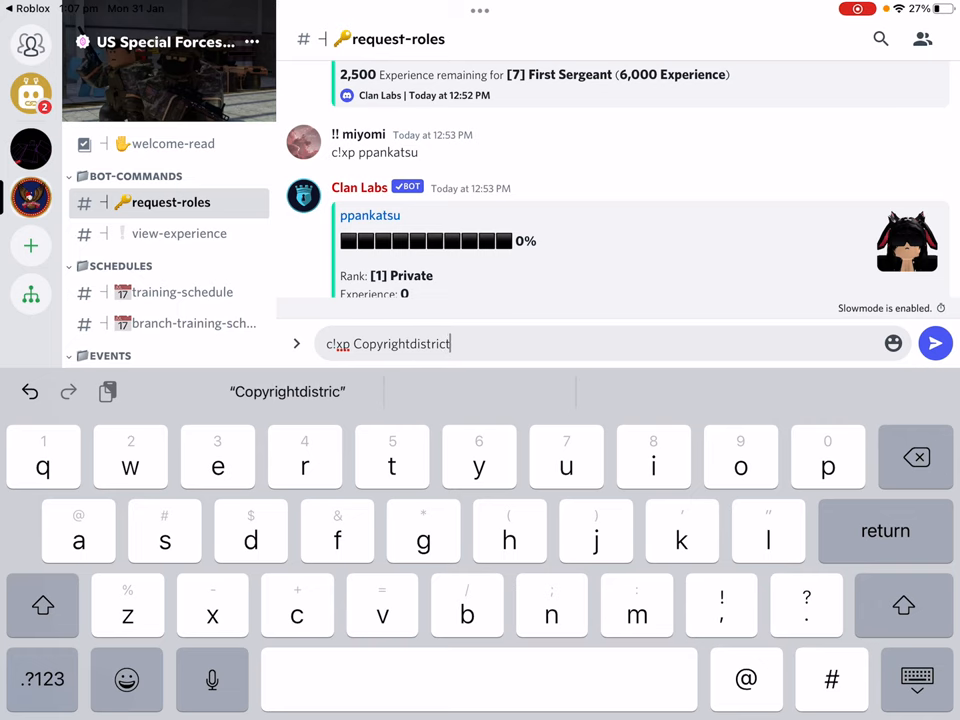
pyautogui.click(936, 344)
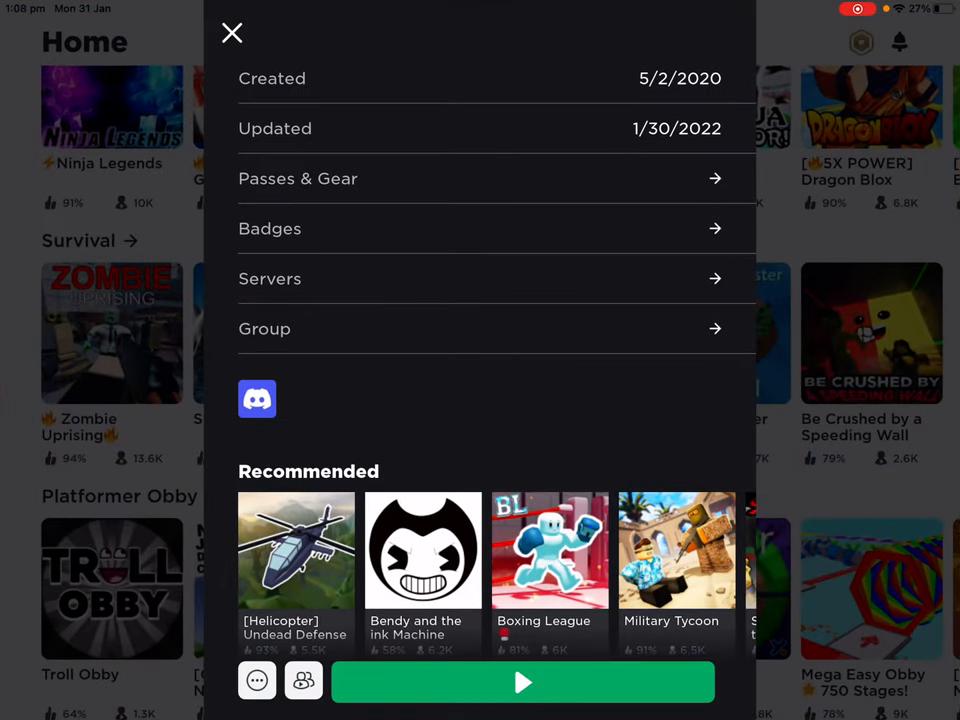
# Step: Start playing Zombie Uprising and bring up its Rank panel
pyautogui.scroll(3)
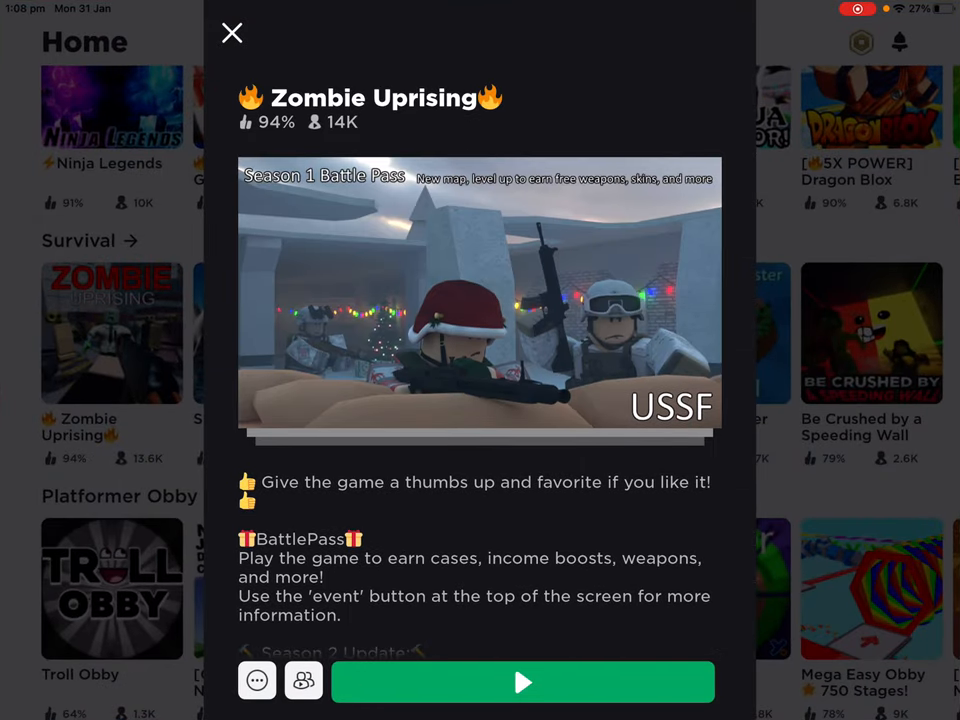
pyautogui.click(524, 682)
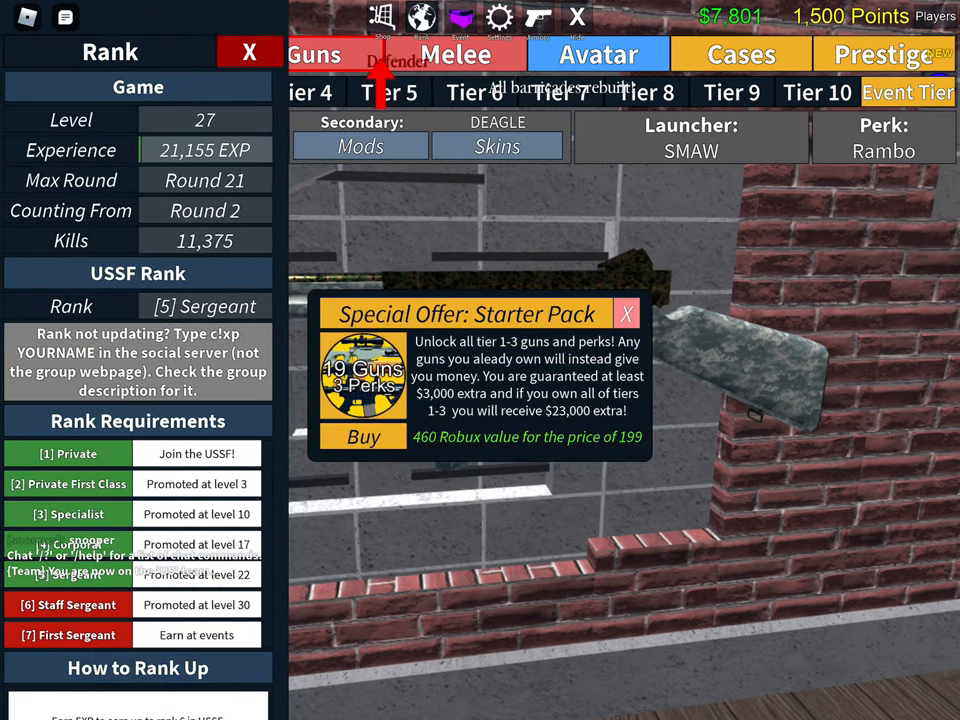
# Step: Scroll through every promotion tier in the Rank Requirements list, then close the panel
pyautogui.scroll(-3)
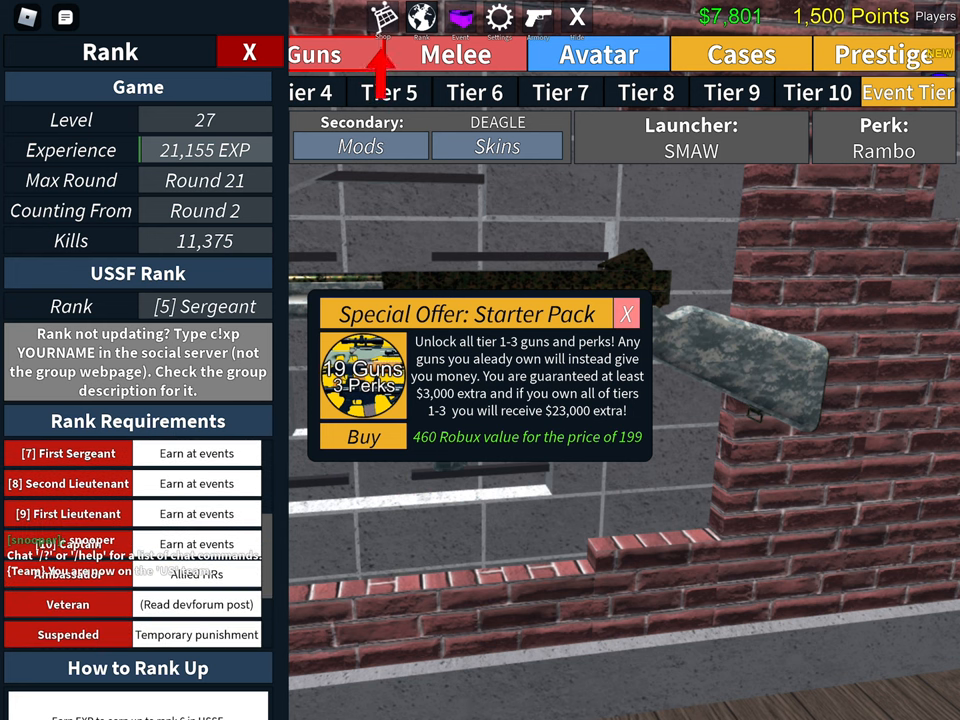
pyautogui.scroll(-3)
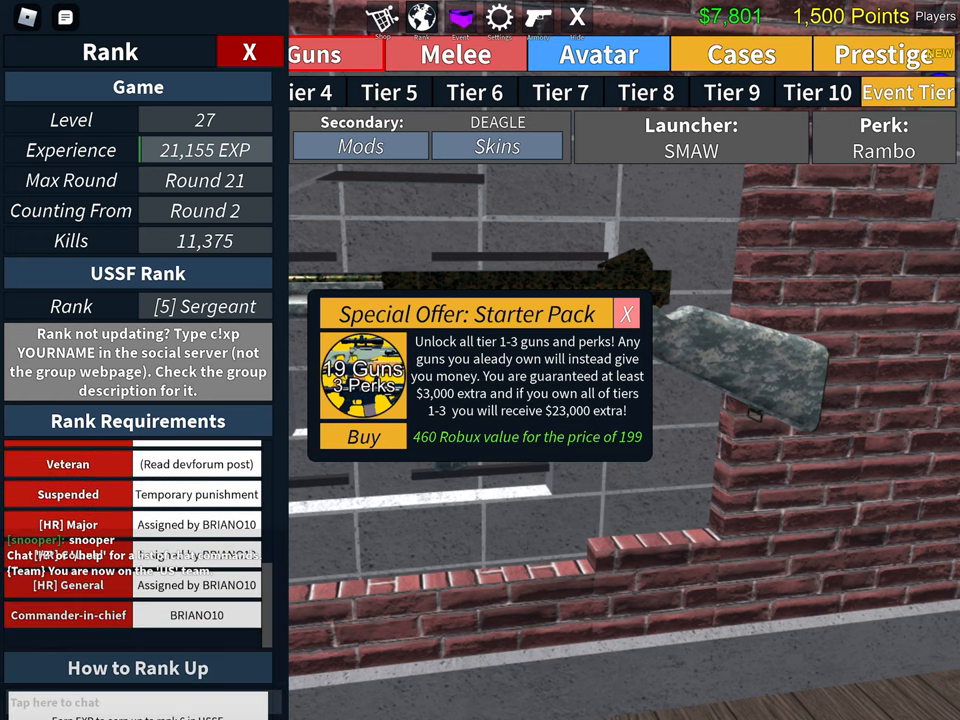
pyautogui.scroll(-3)
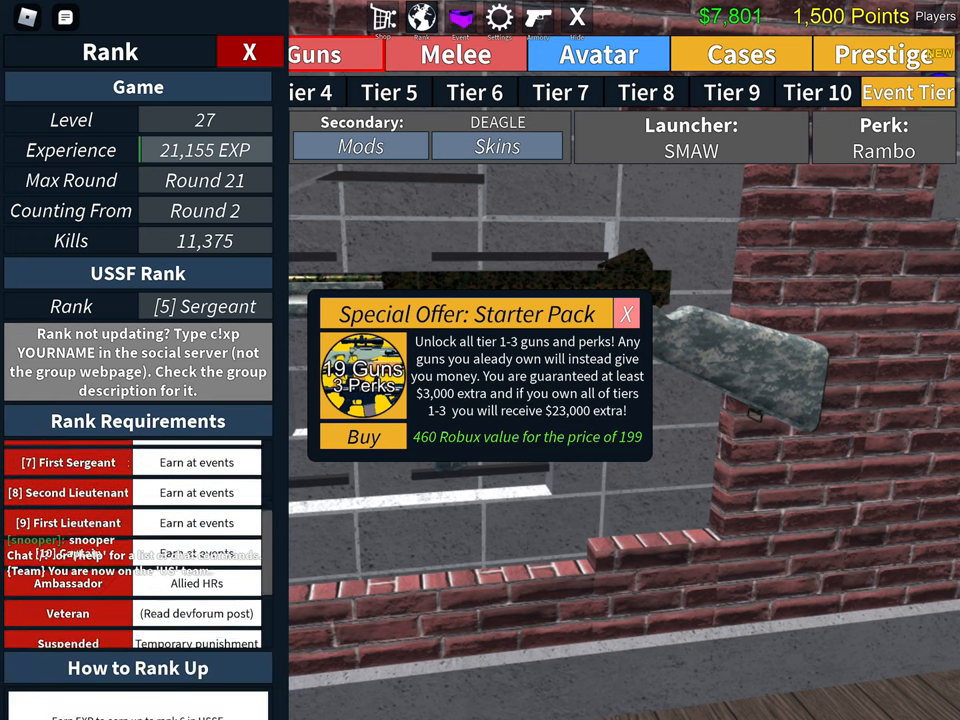
pyautogui.scroll(3)
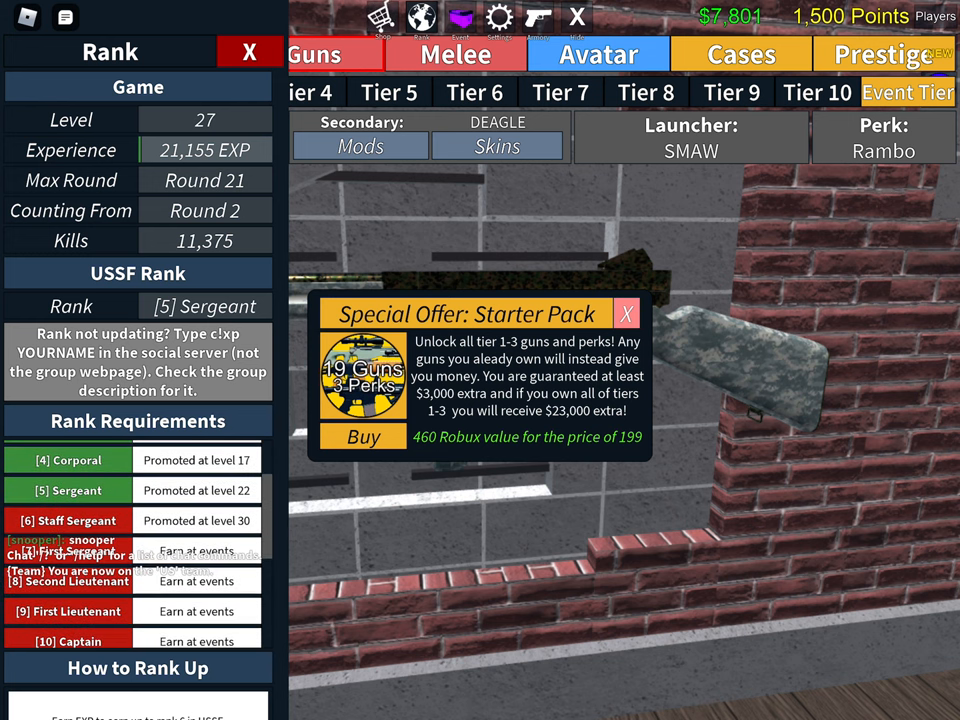
pyautogui.click(250, 52)
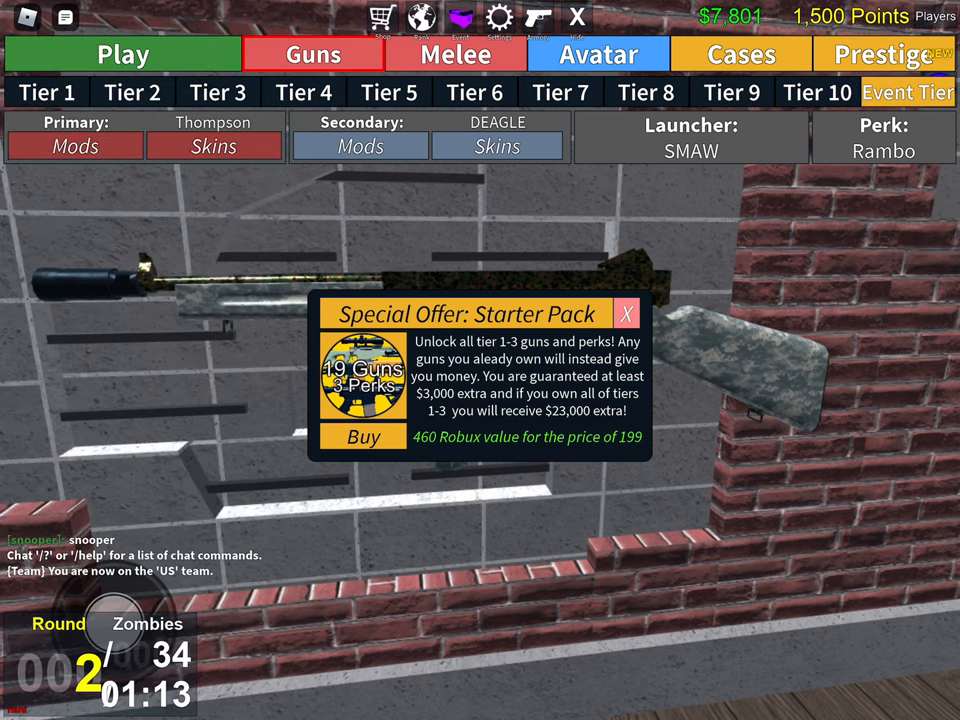
# Step: Briefly reopen and close the rank panel, then enter the Zombie Uprising round and begin shooting
pyautogui.click(420, 18)
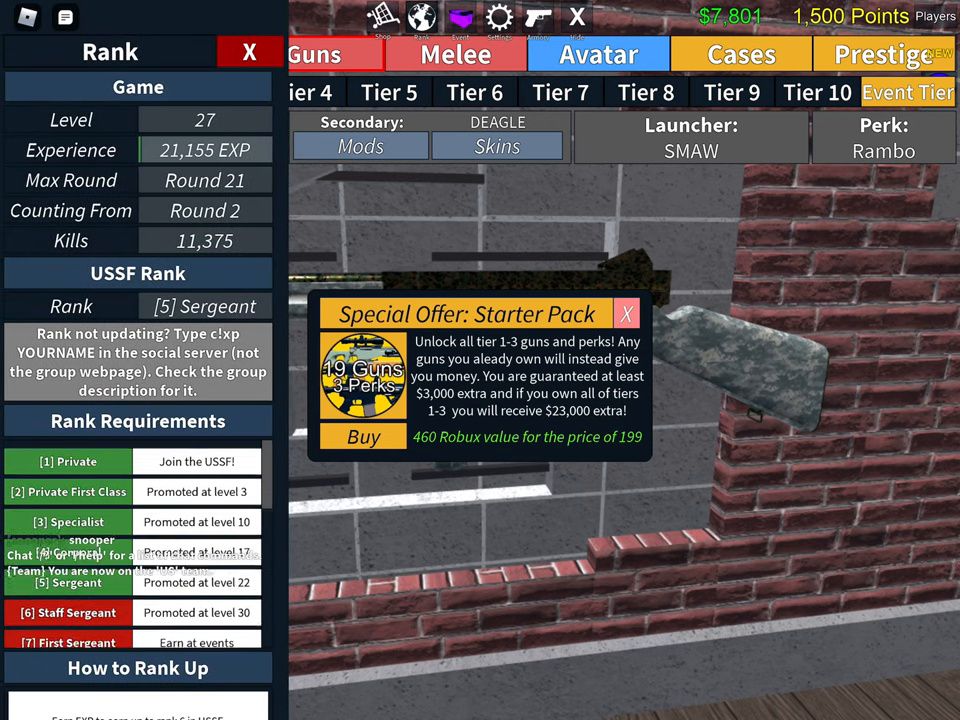
pyautogui.click(250, 52)
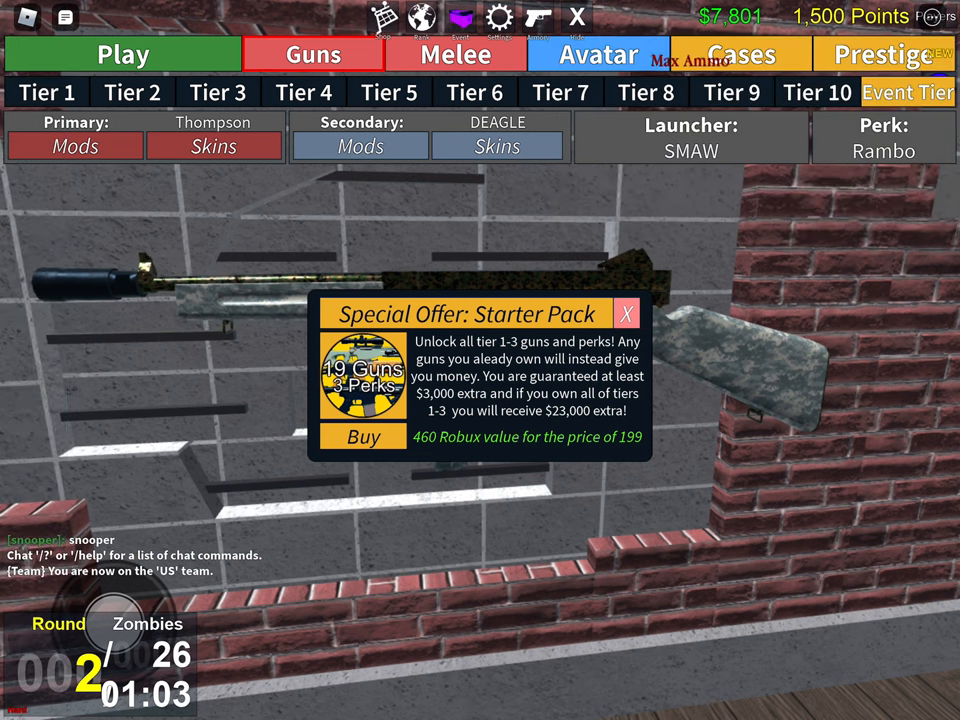
pyautogui.click(626, 312)
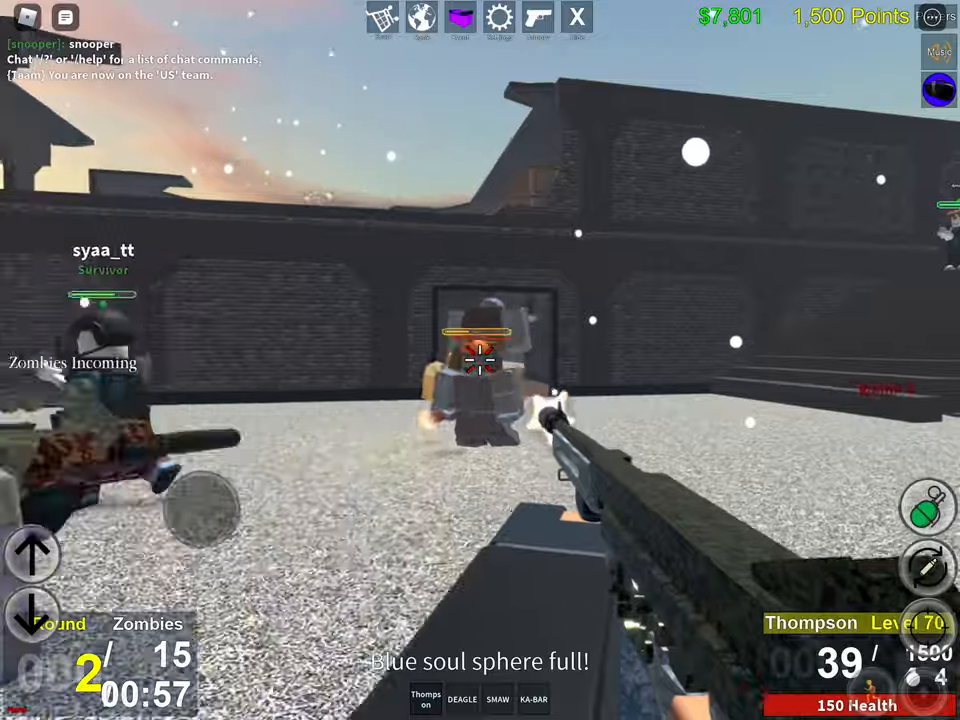
pyautogui.click(480, 360)
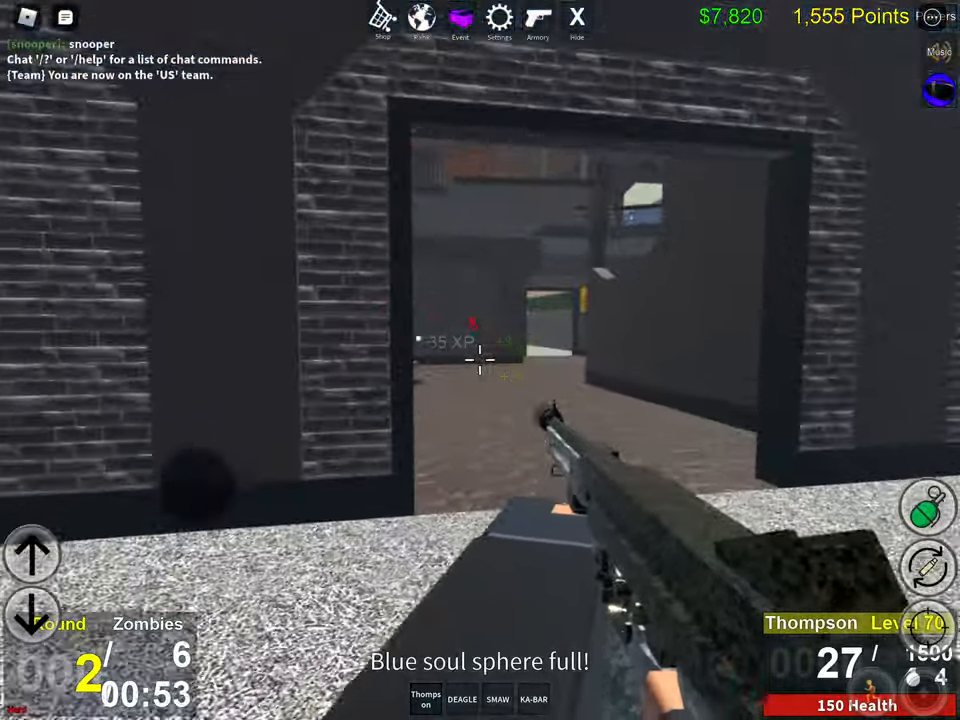
pyautogui.moveTo(480, 360)
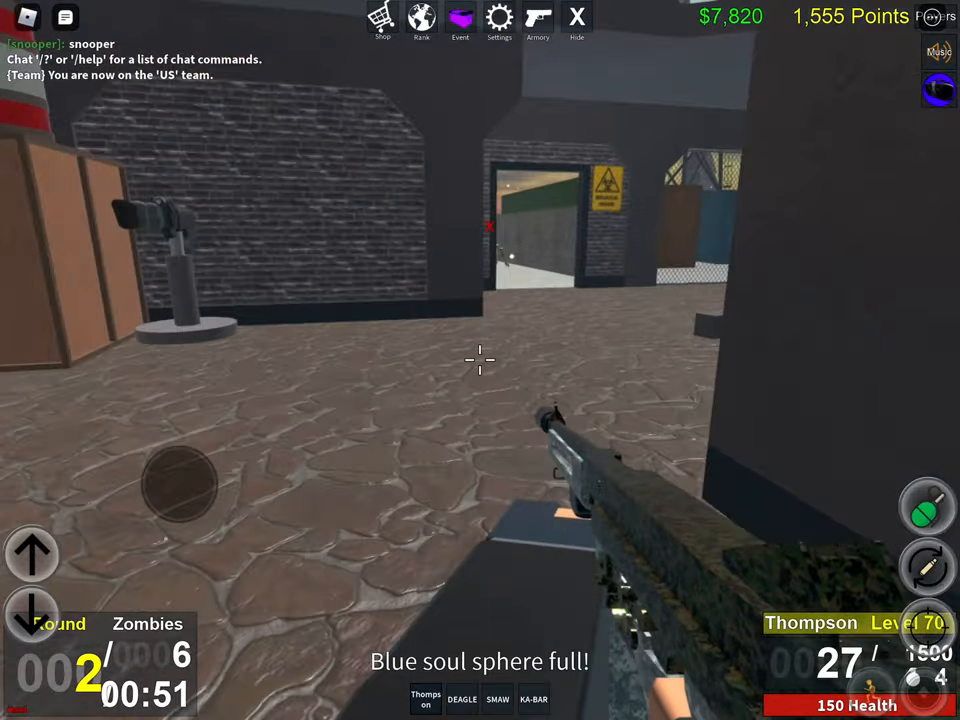